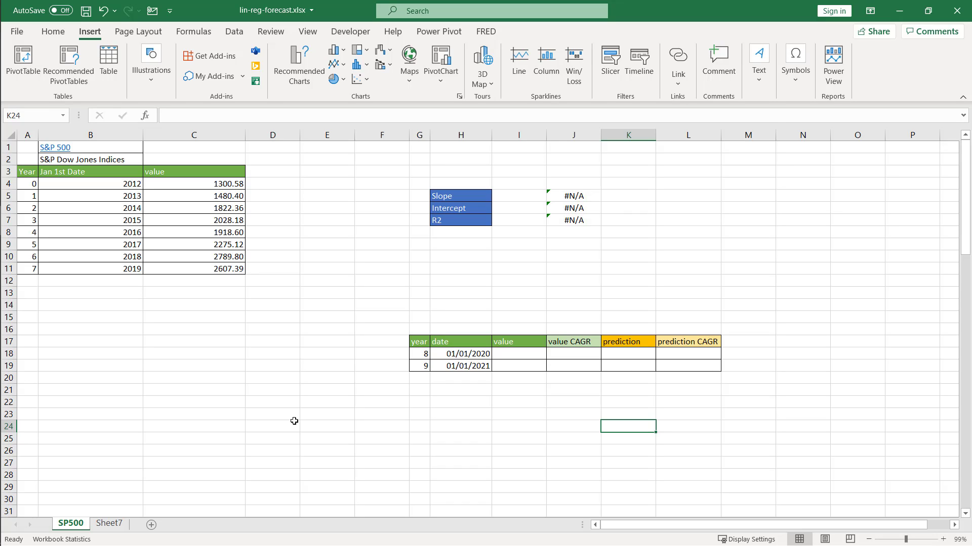
mouse_move(115, 195)
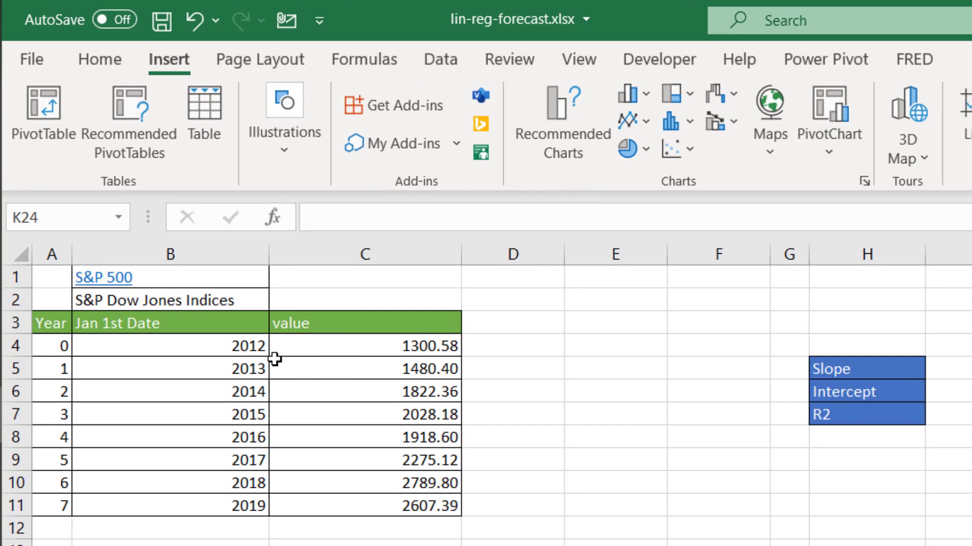
- Start selecting the 2012–2019 year and value data for the scatter chart
click(171, 346)
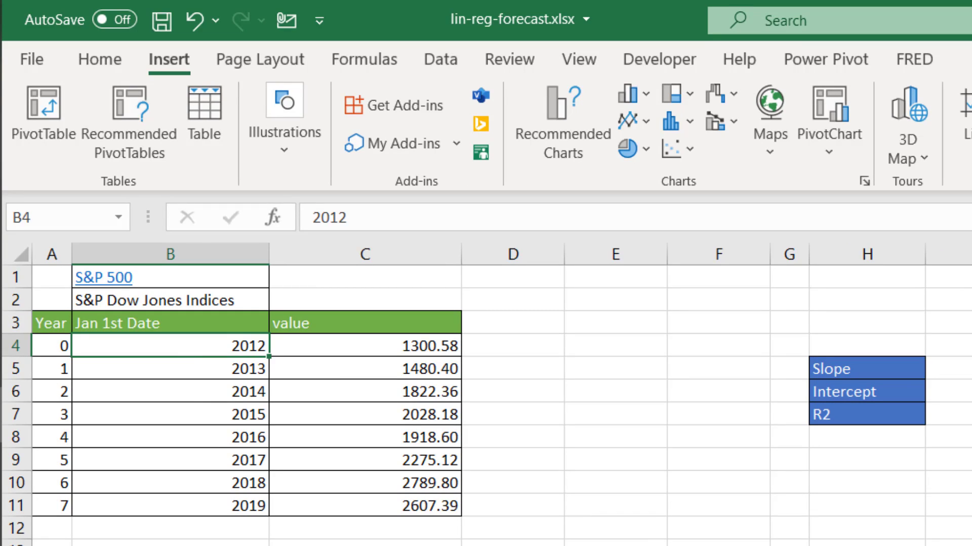
mouse_move(129, 498)
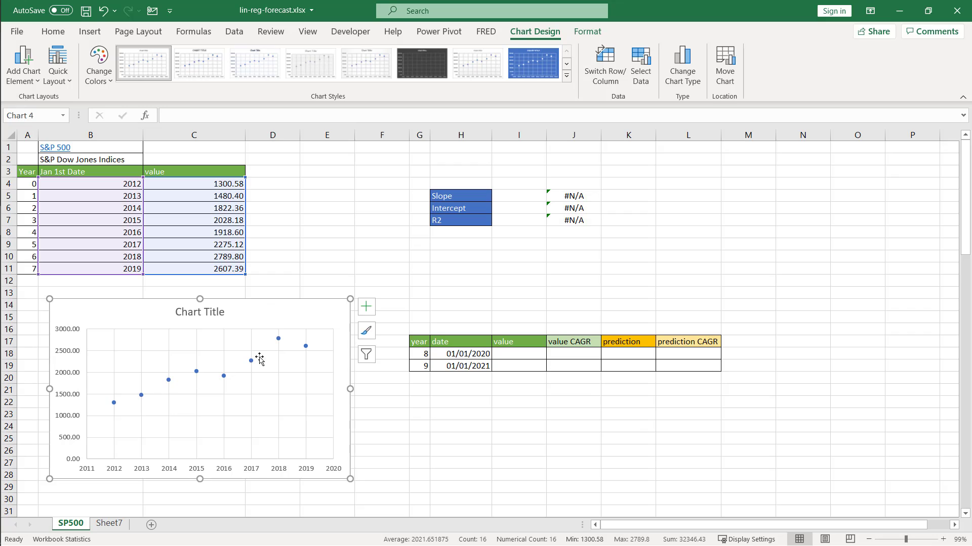
mouse_move(272, 355)
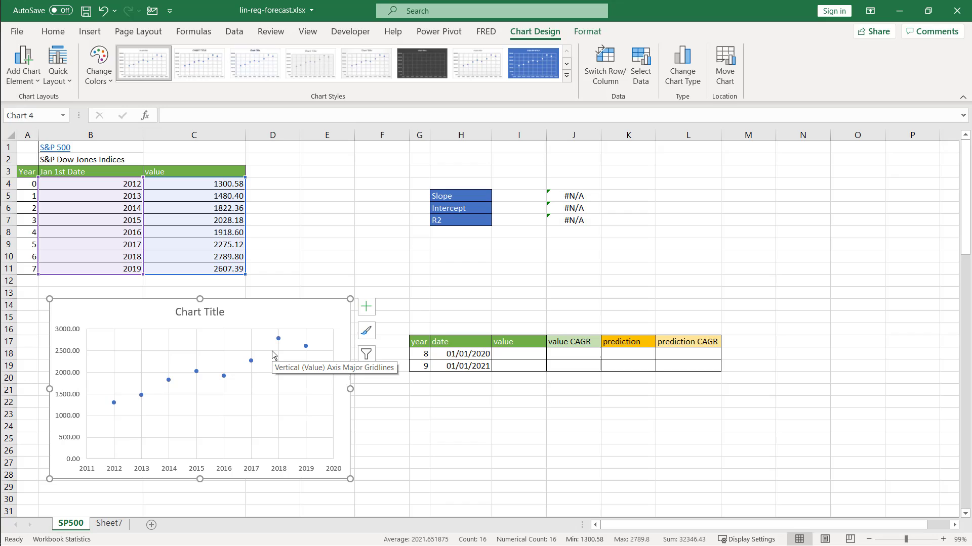
mouse_move(181, 392)
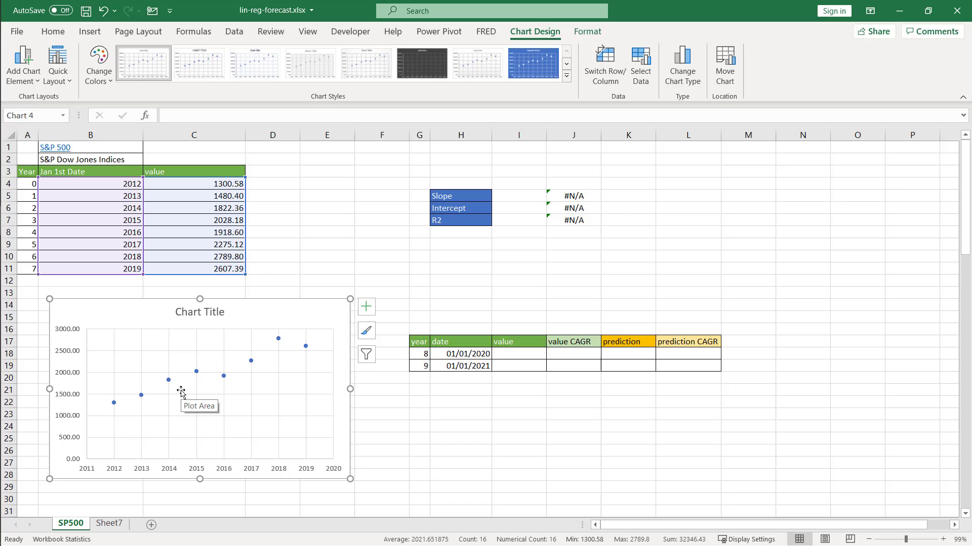
mouse_move(252, 483)
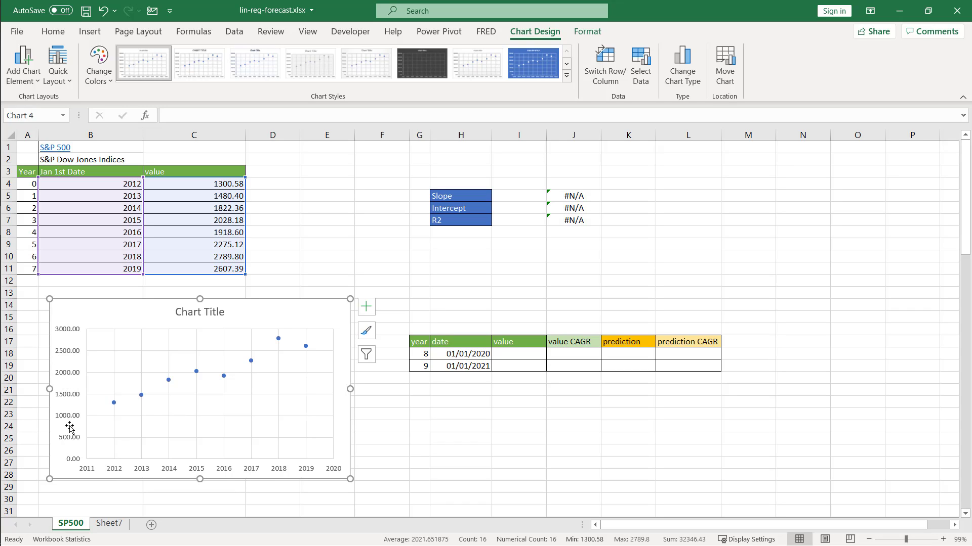
mouse_move(132, 472)
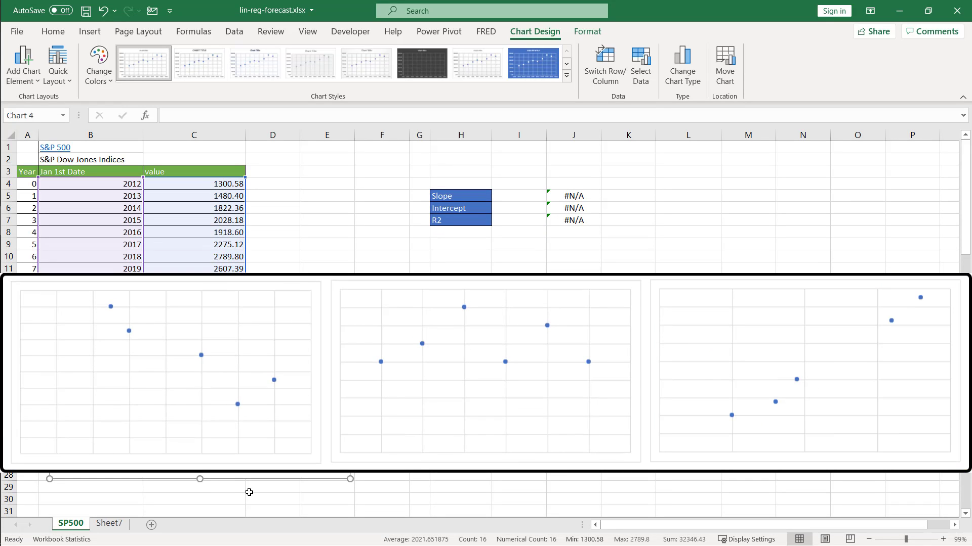
click(477, 372)
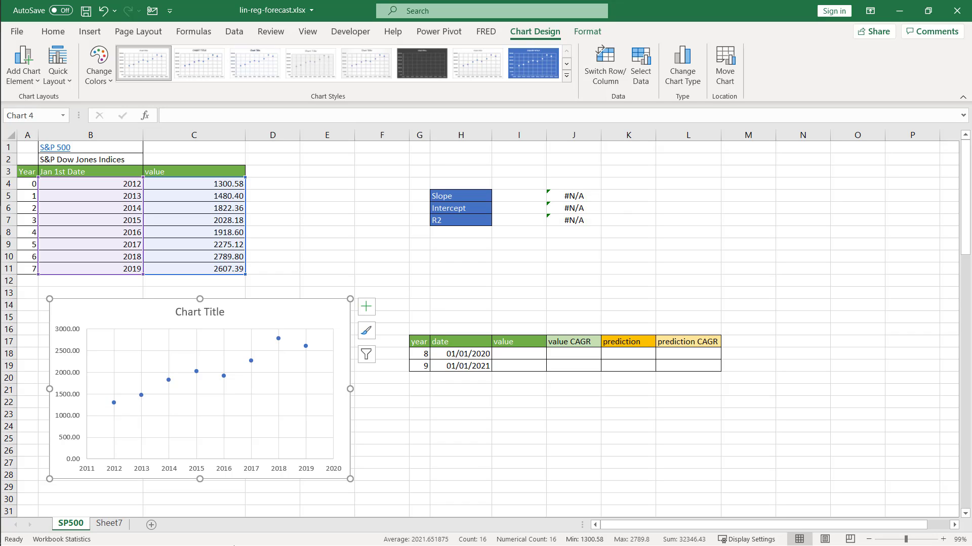
mouse_move(171, 386)
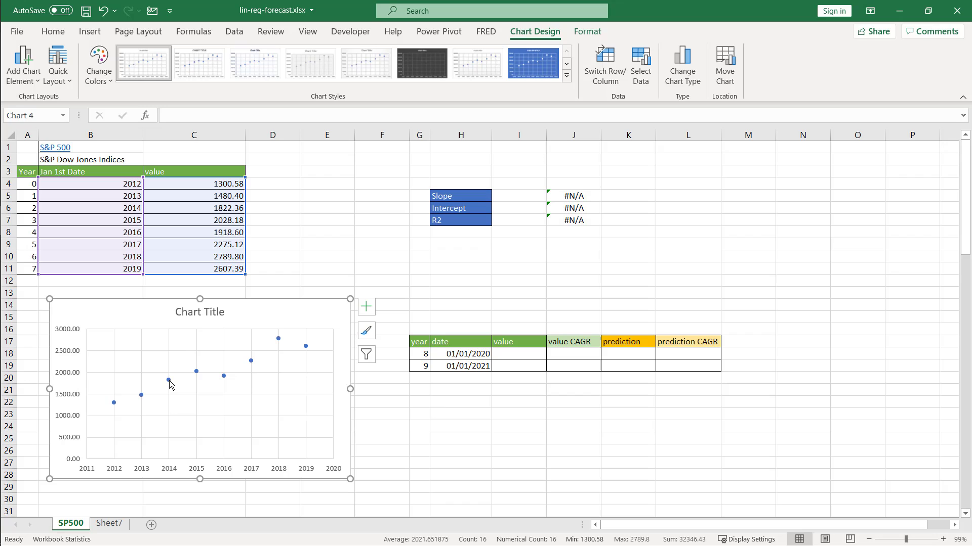
- Add a linear trendline to the S&P 500 scatter chart's data points
right_click(168, 380)
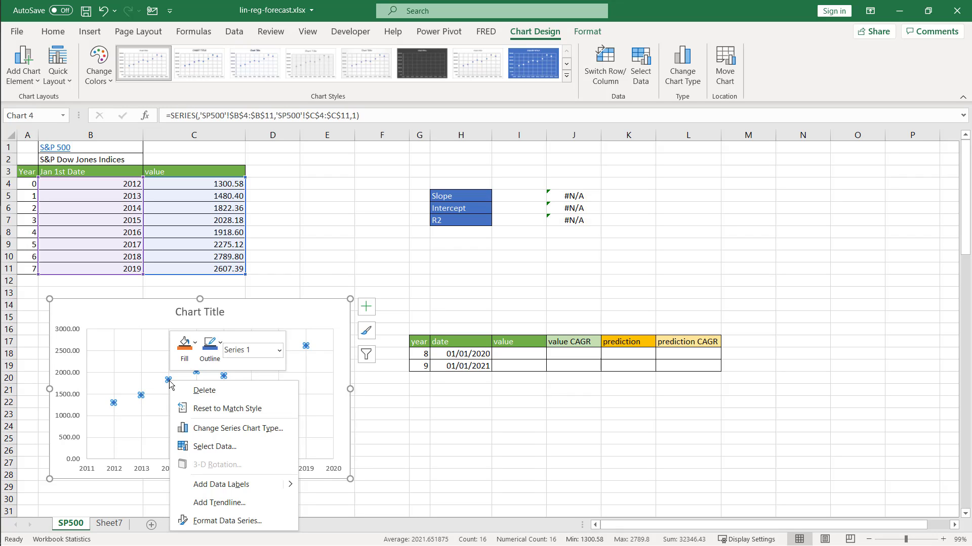
mouse_move(235, 503)
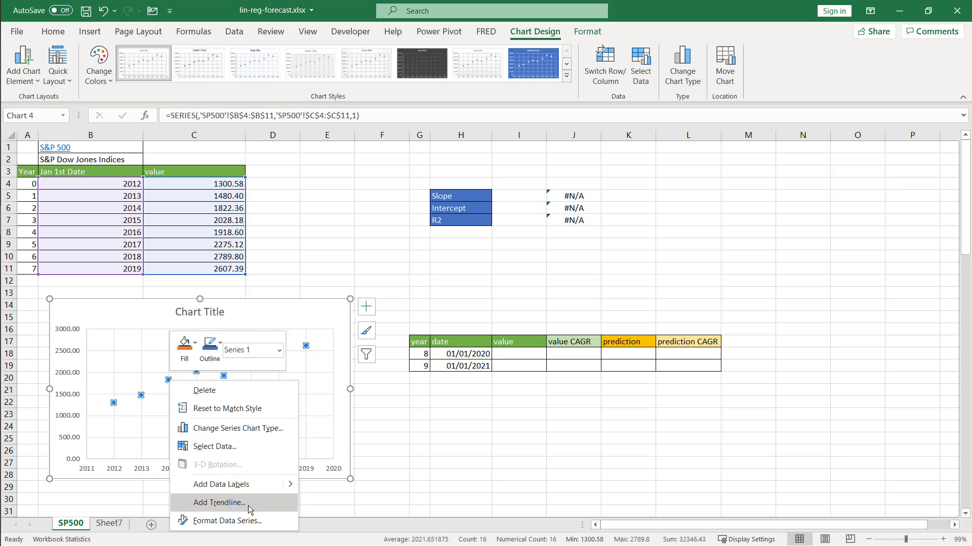
click(219, 503)
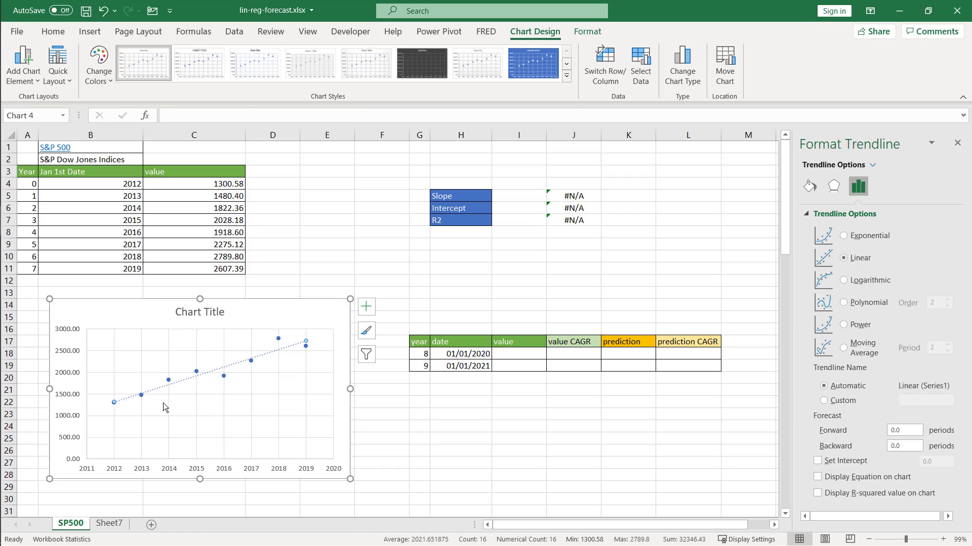
mouse_move(293, 356)
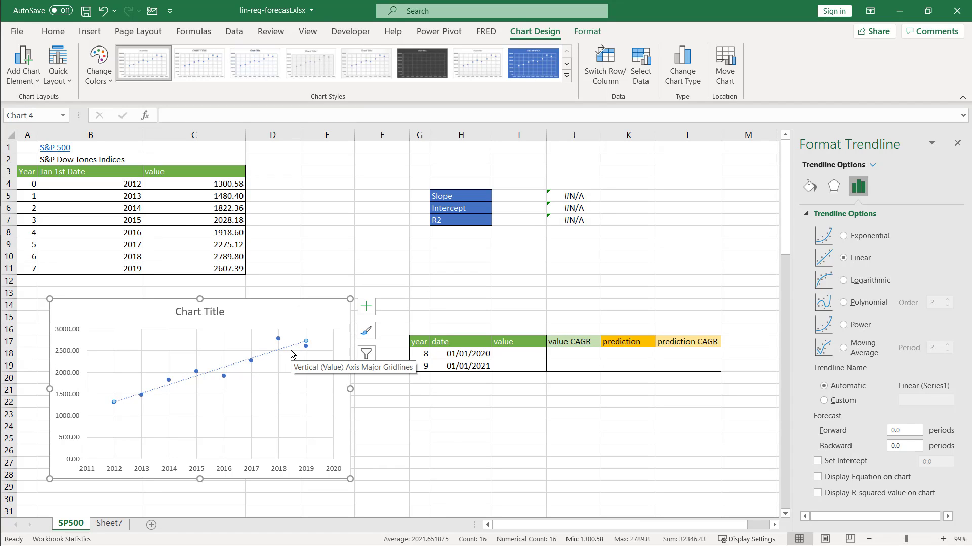
mouse_move(839, 489)
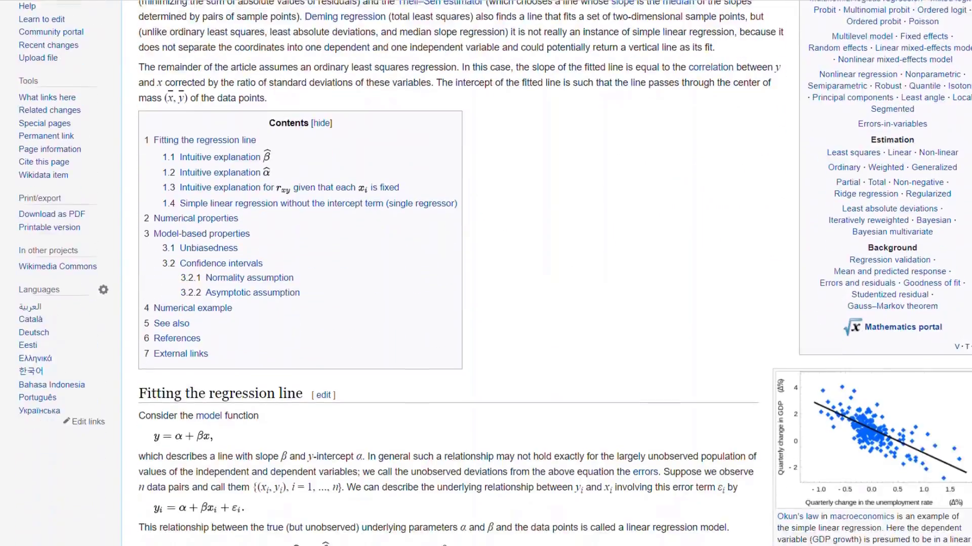
- Scroll the Wikipedia simple linear regression article to Fitting the regression line
scroll(down, 3)
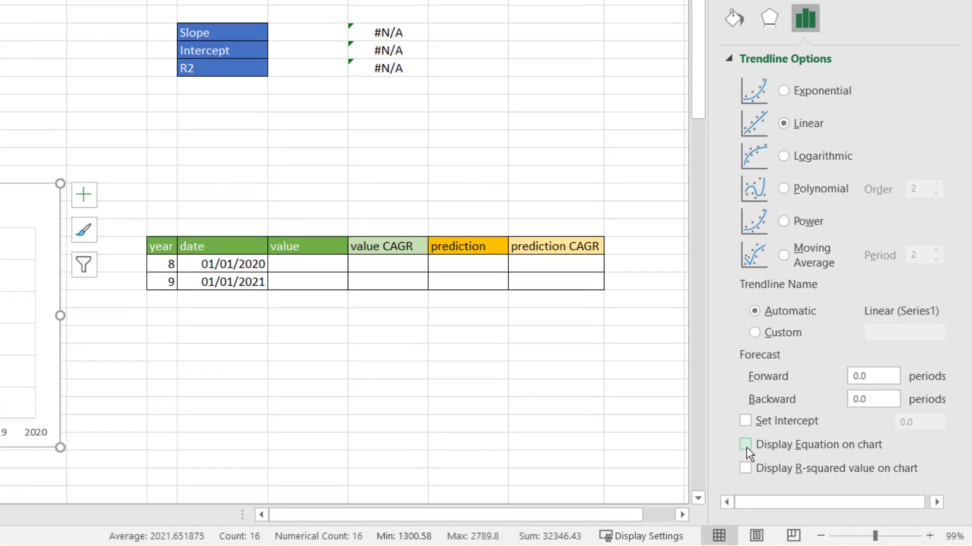
- Display the trendline equation y = 201.71x - 404512 on the chart
click(744, 444)
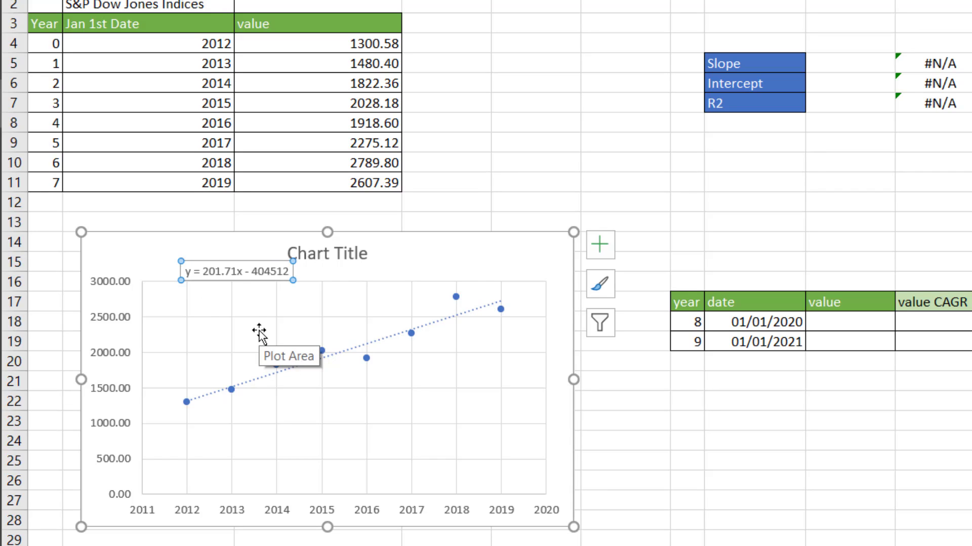
mouse_move(266, 134)
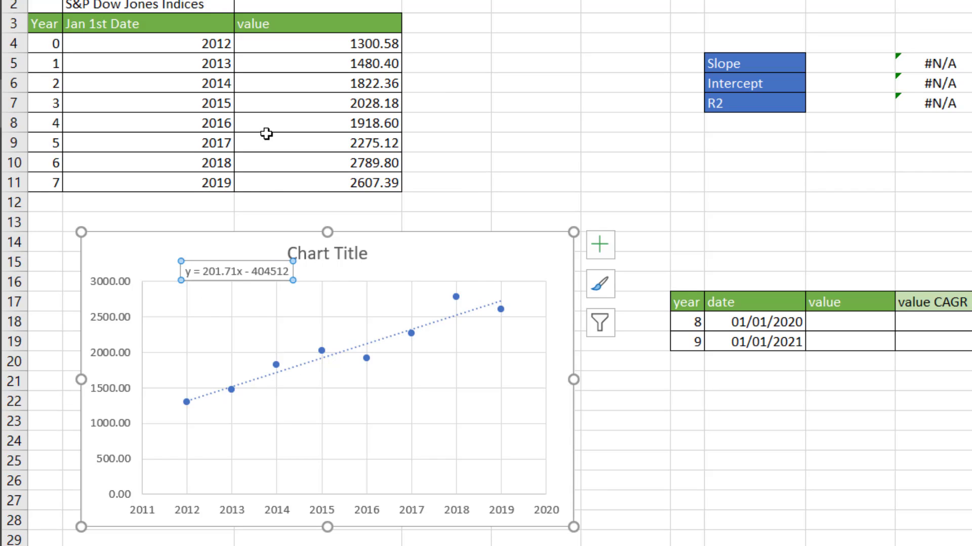
mouse_move(230, 274)
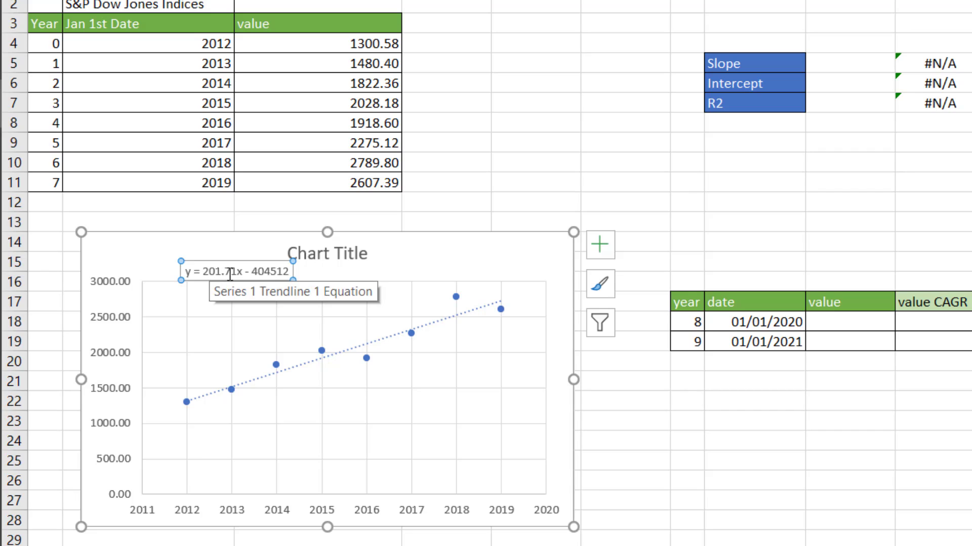
mouse_move(219, 401)
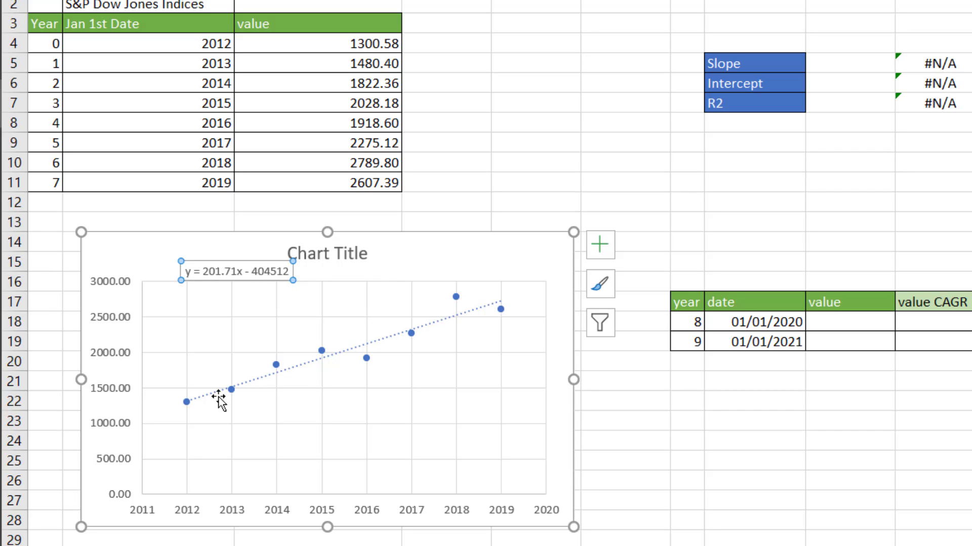
mouse_move(469, 304)
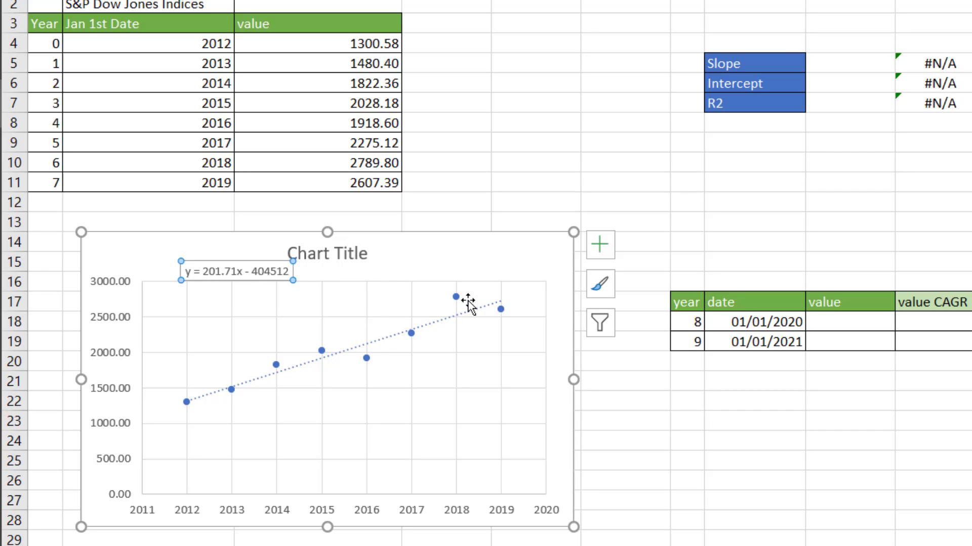
mouse_move(272, 279)
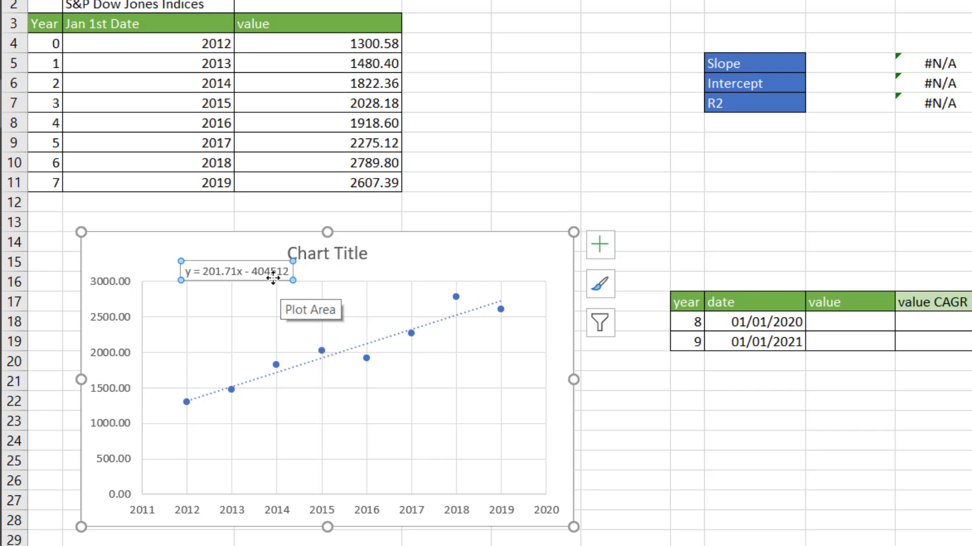
mouse_move(243, 275)
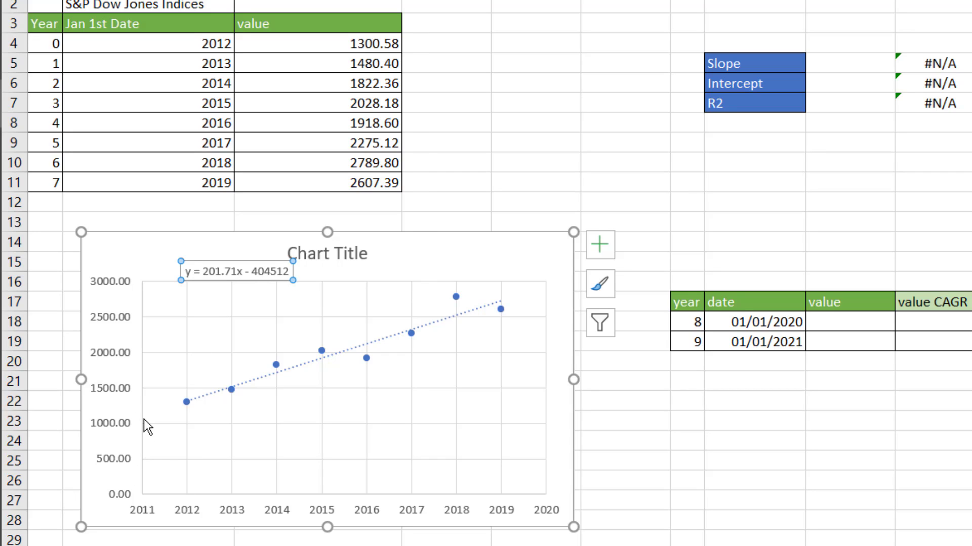
mouse_move(143, 426)
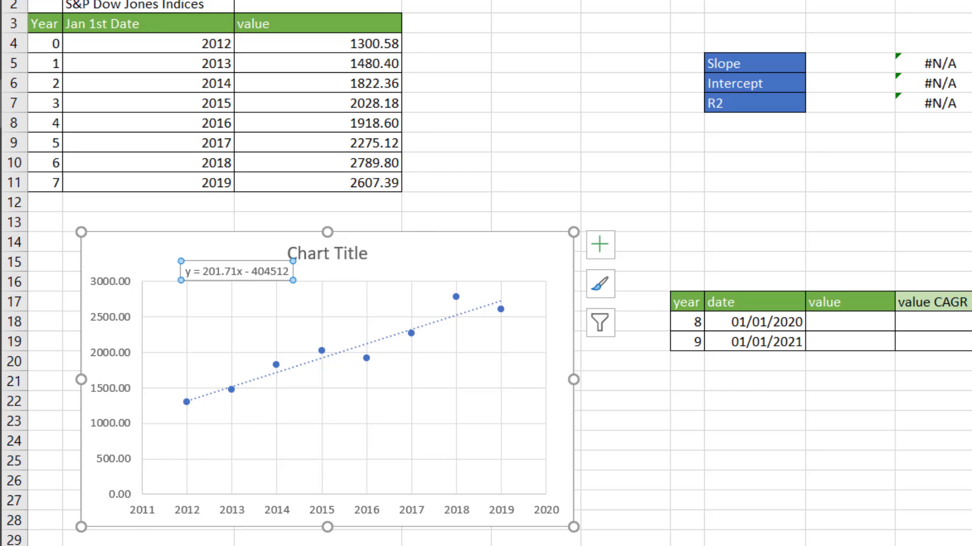
mouse_move(152, 300)
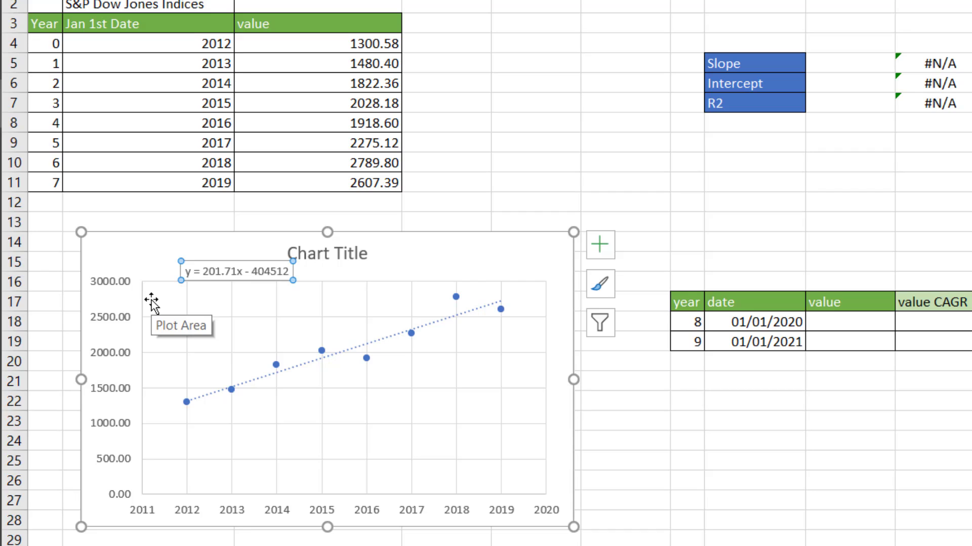
mouse_move(189, 43)
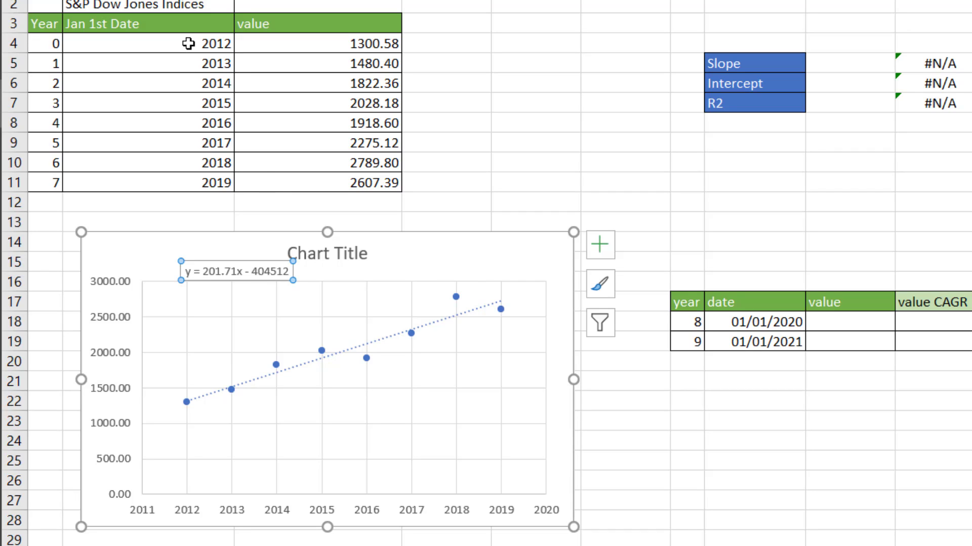
mouse_move(213, 55)
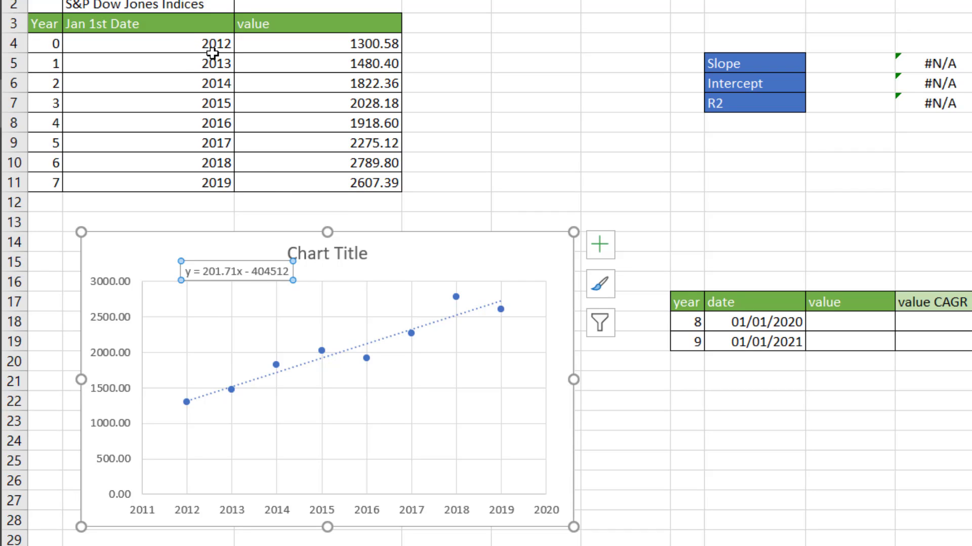
mouse_move(263, 273)
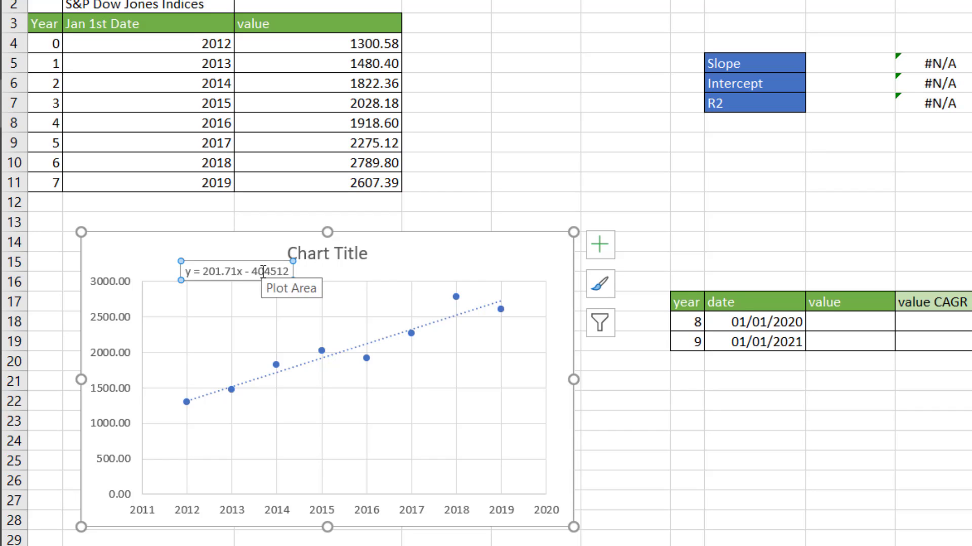
mouse_move(454, 232)
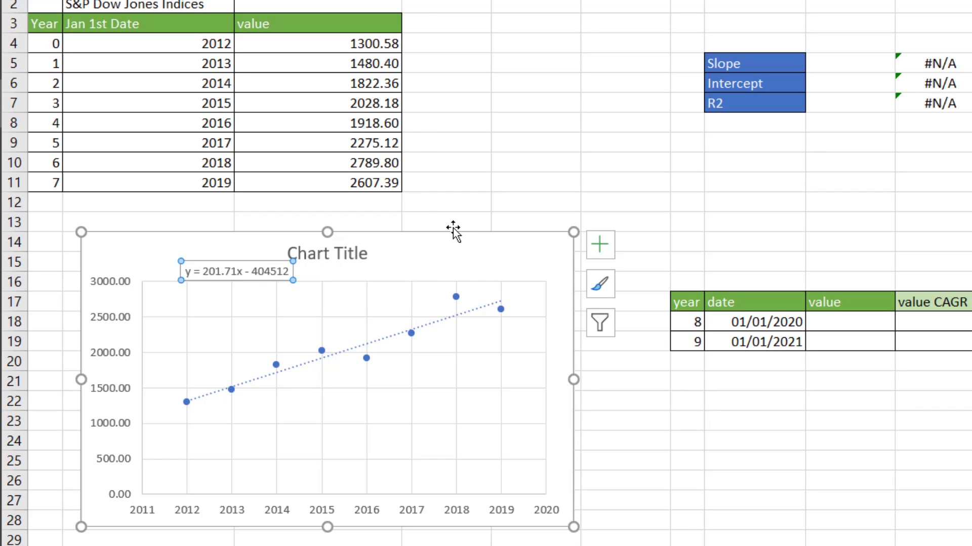
mouse_move(686, 230)
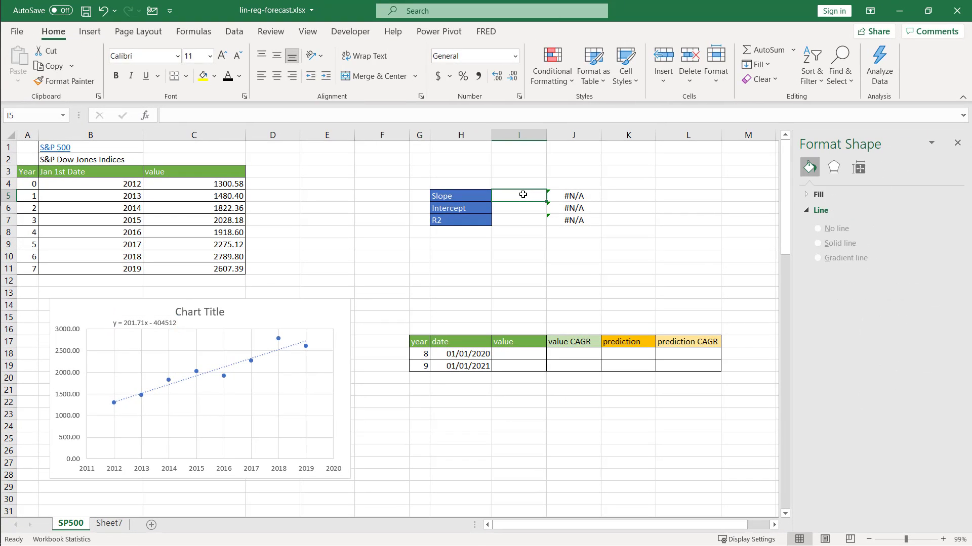
- Enter SLOPE and INTERCEPT formulas over C4:C11 and B4:B11, giving 201.7067857 and -404512.223
text(=SLOPE()
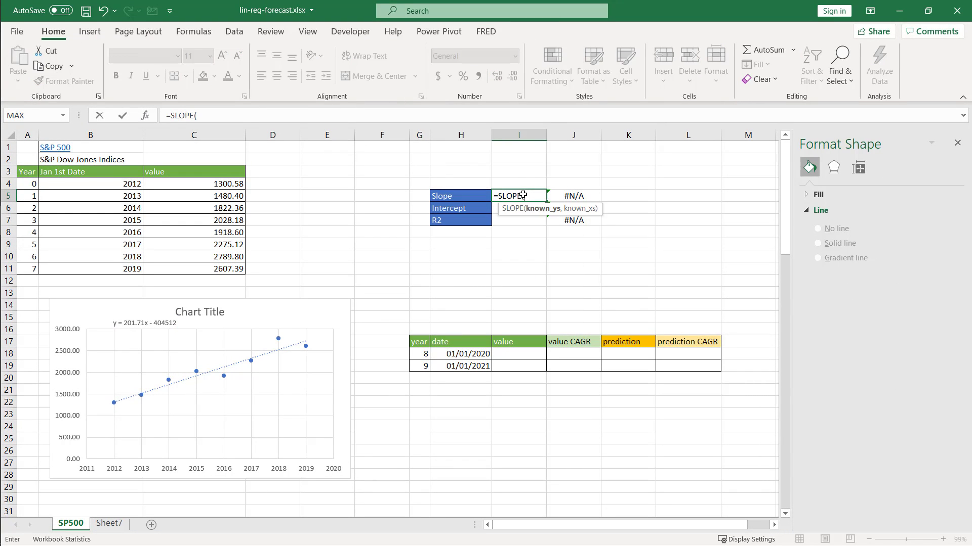
click(193, 184)
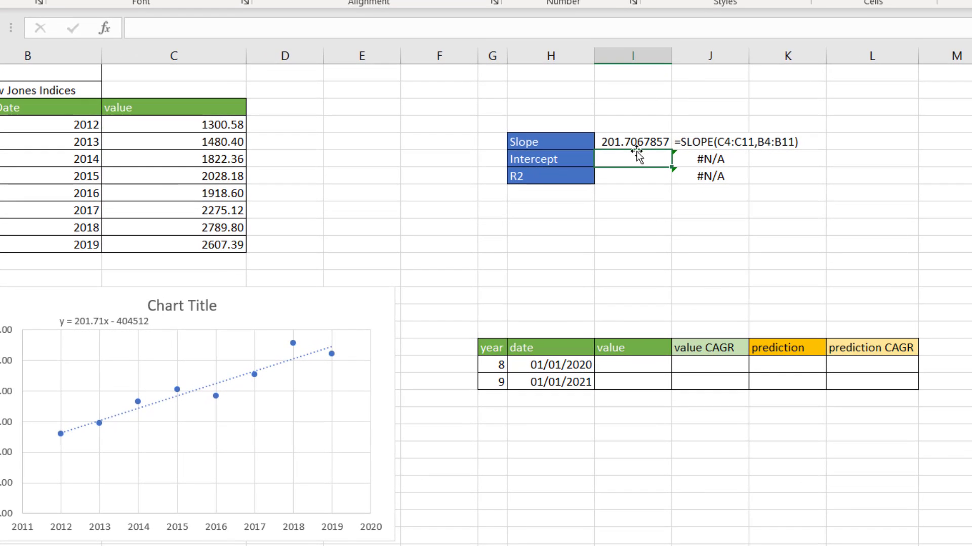
mouse_move(203, 319)
text(=)
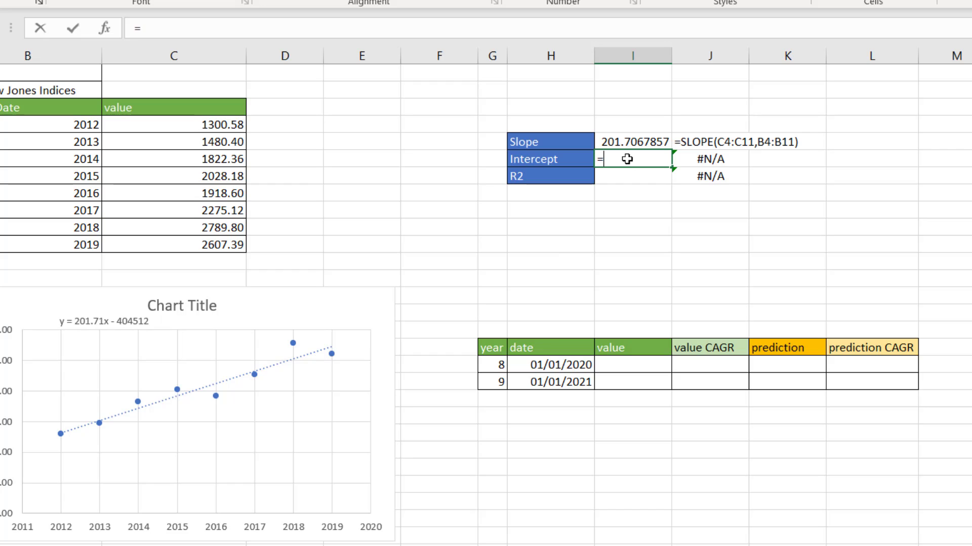
text(INTERCEPT()
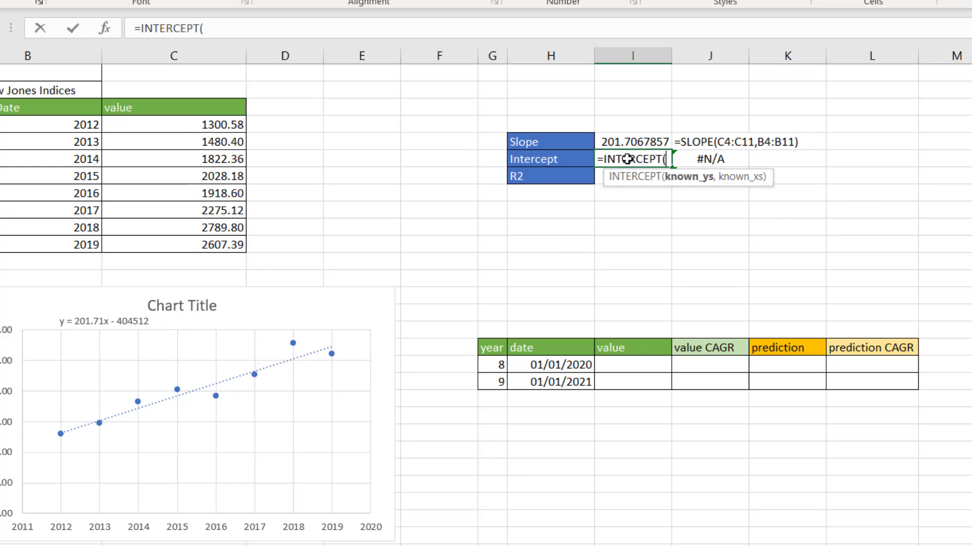
drag(173, 124, 173, 227)
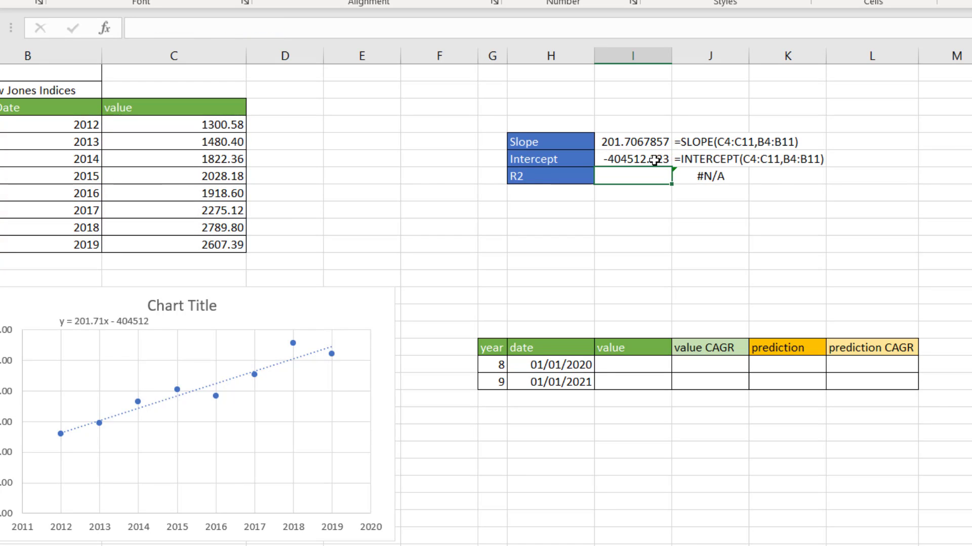
mouse_move(129, 329)
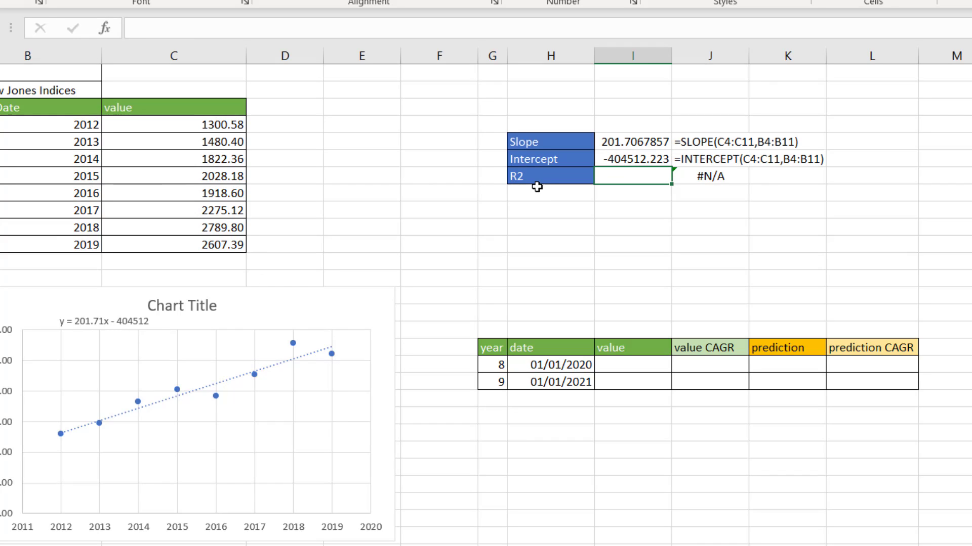
mouse_move(497, 280)
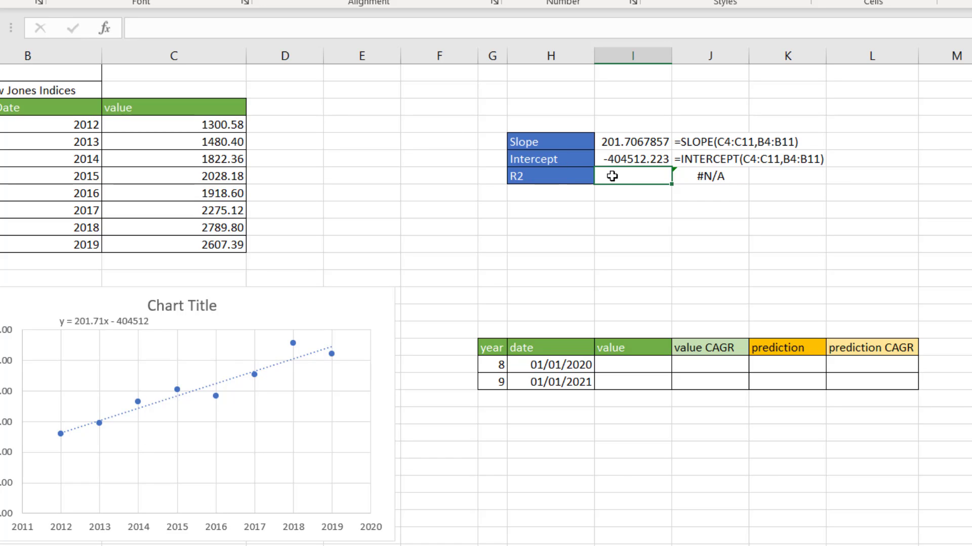
- Enter =RSQ(C4:C11,B4:B11) in the R2 cell, yielding 0.918529039
text(=r)
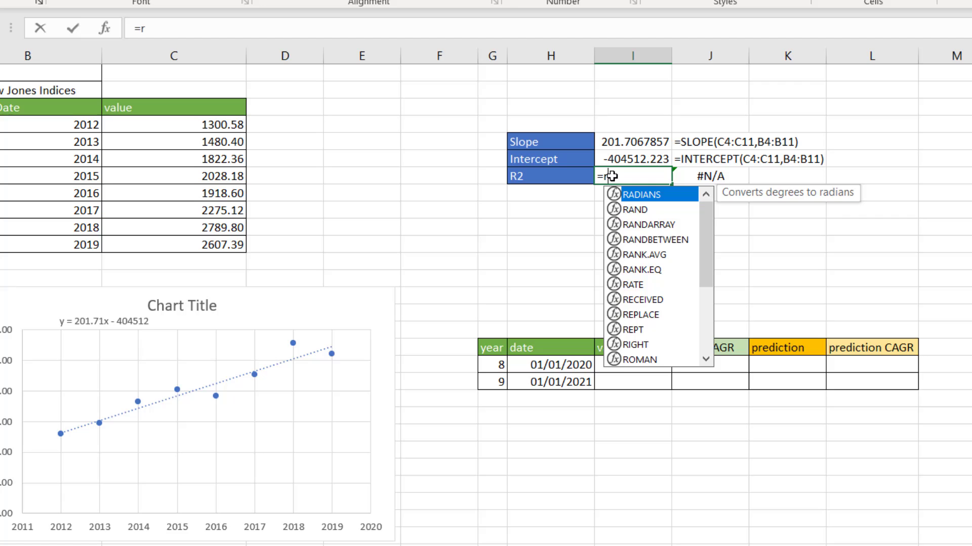
text(s)
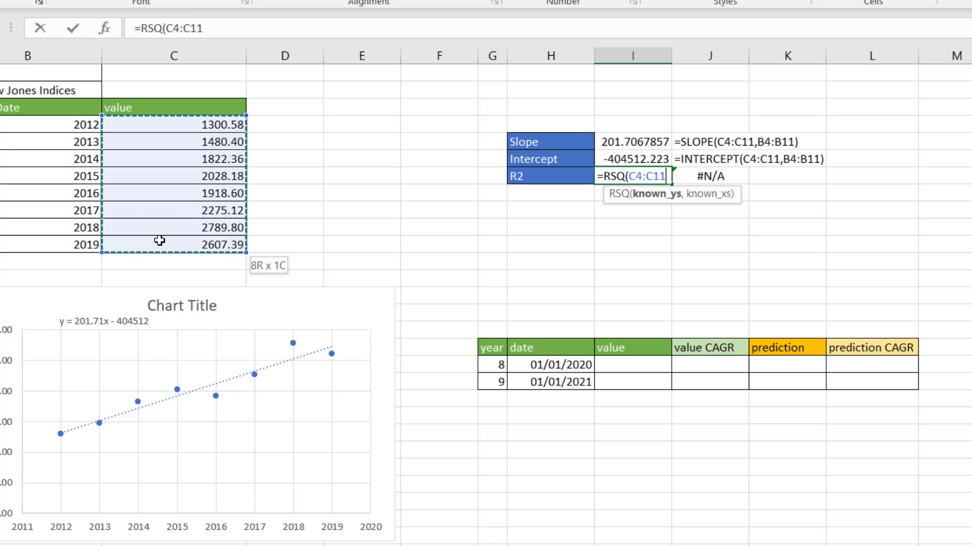
text(,B4)
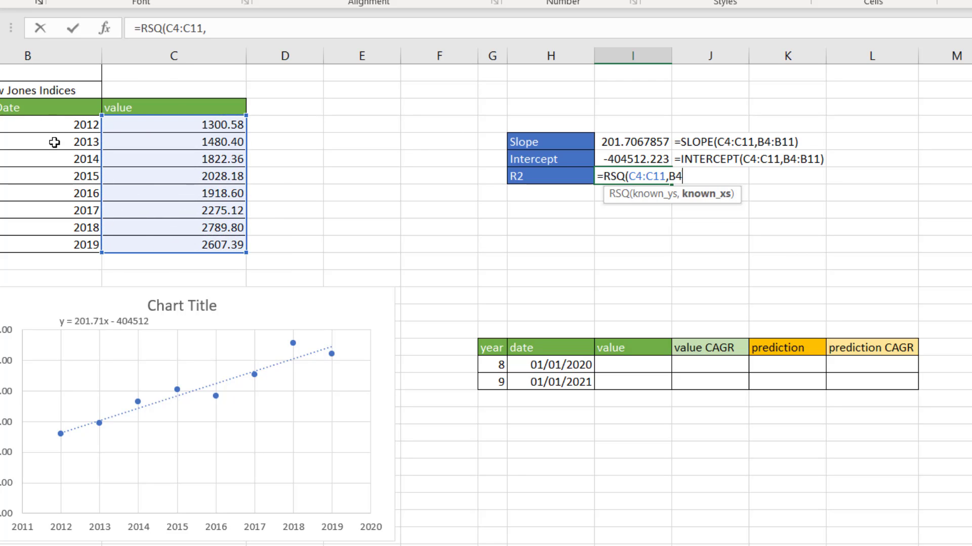
key(Return)
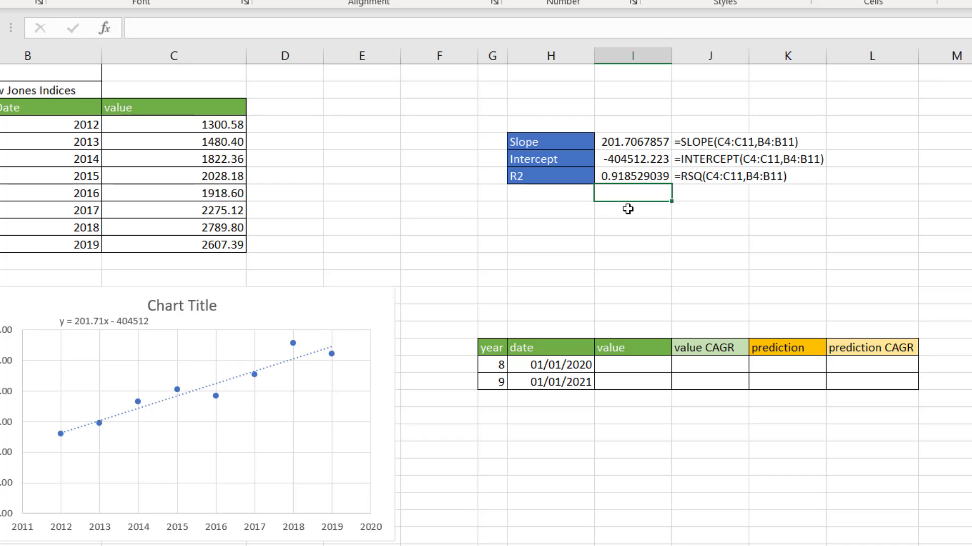
mouse_move(272, 245)
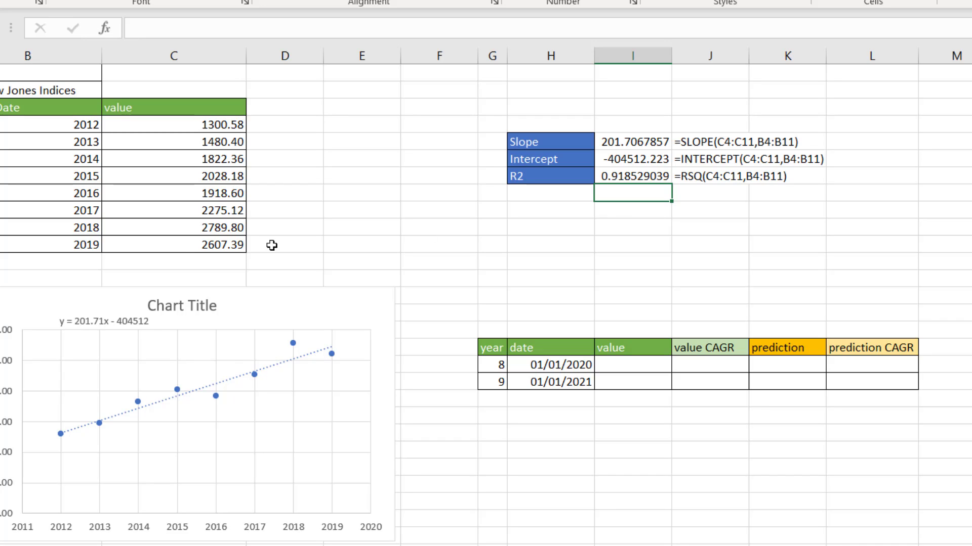
mouse_move(110, 321)
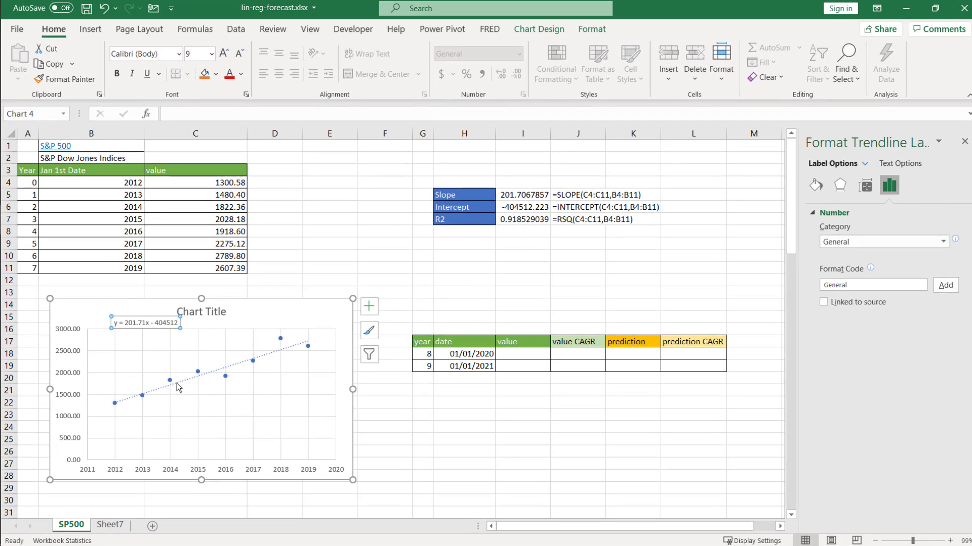
- Turn on Display R-squared value so the trendline label shows R² = 0.9185
click(889, 185)
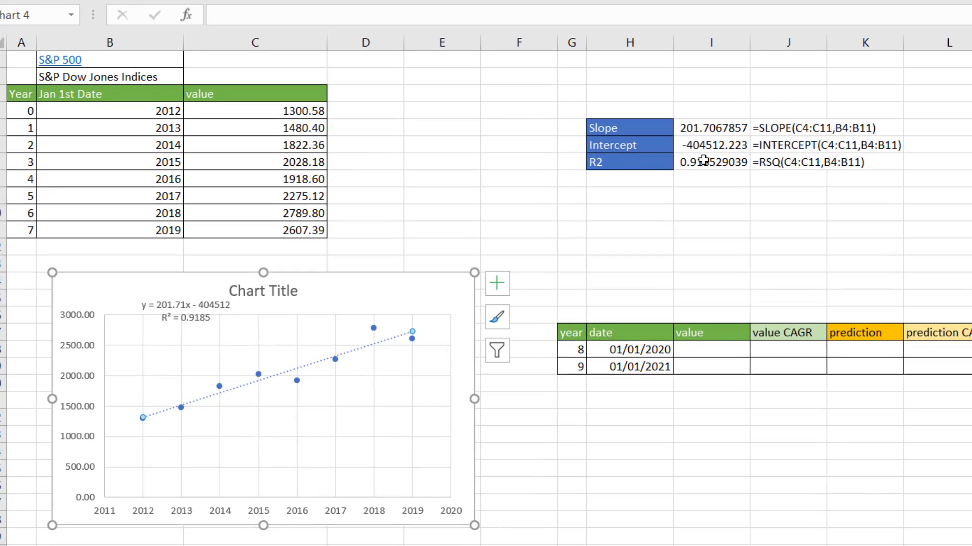
mouse_move(655, 231)
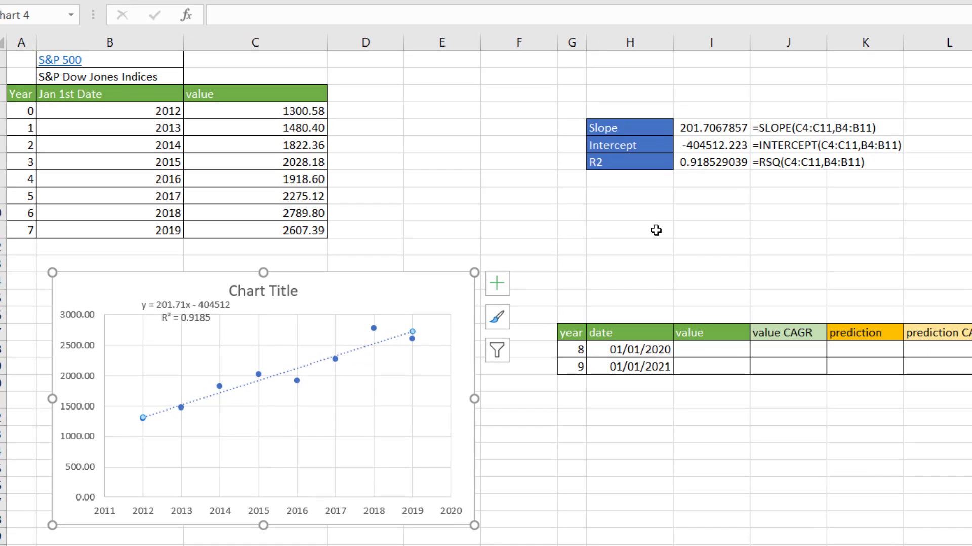
mouse_move(135, 421)
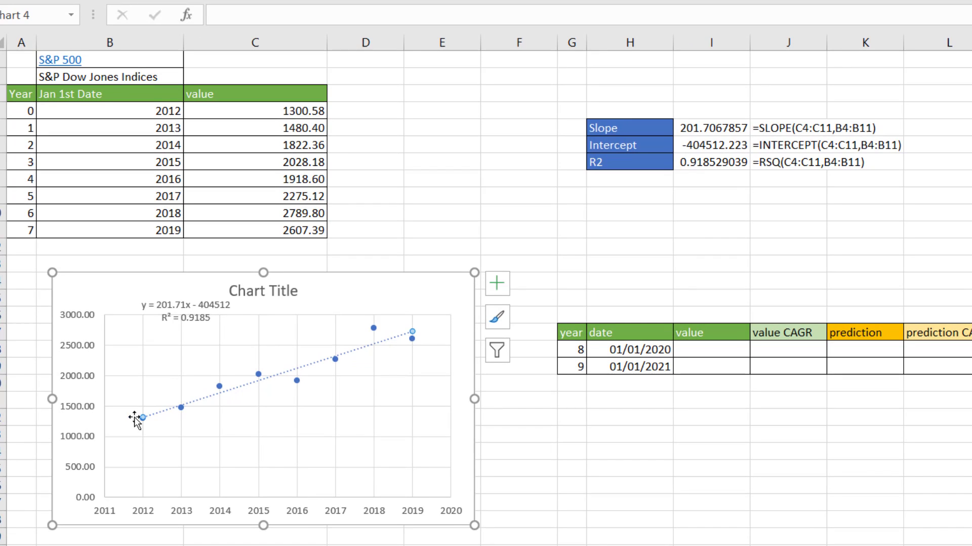
mouse_move(158, 424)
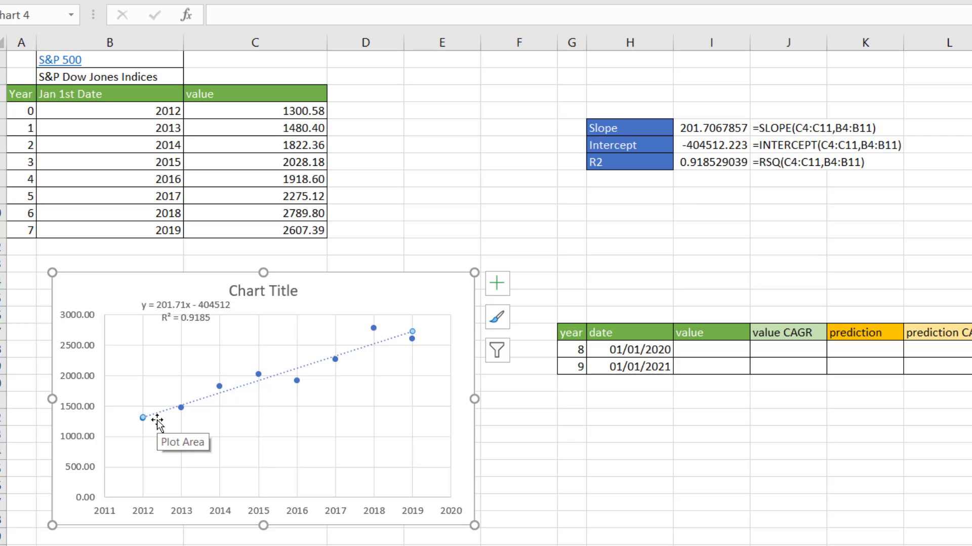
mouse_move(310, 519)
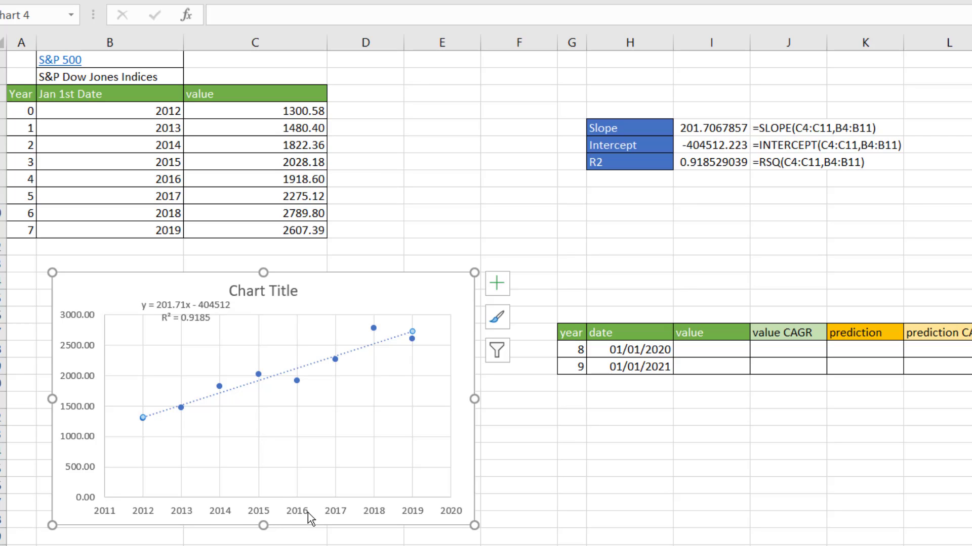
mouse_move(557, 401)
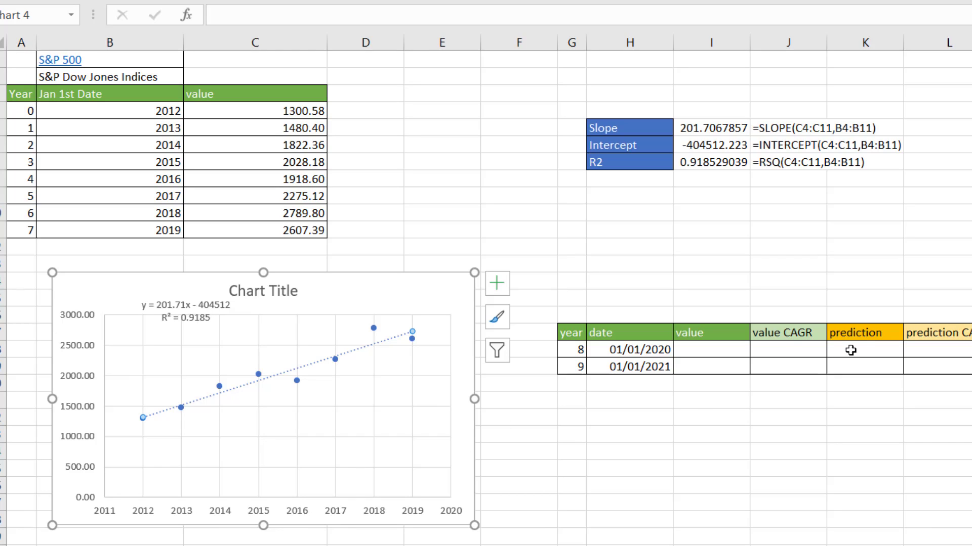
mouse_move(847, 360)
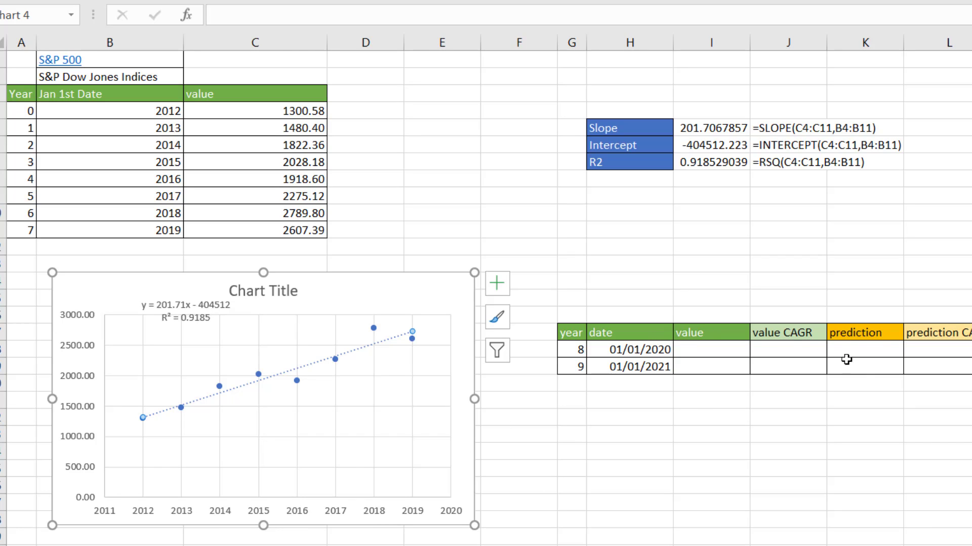
- Enter 2020 in the date cell and reformat the dates as plain years 2020 and 2021
click(864, 349)
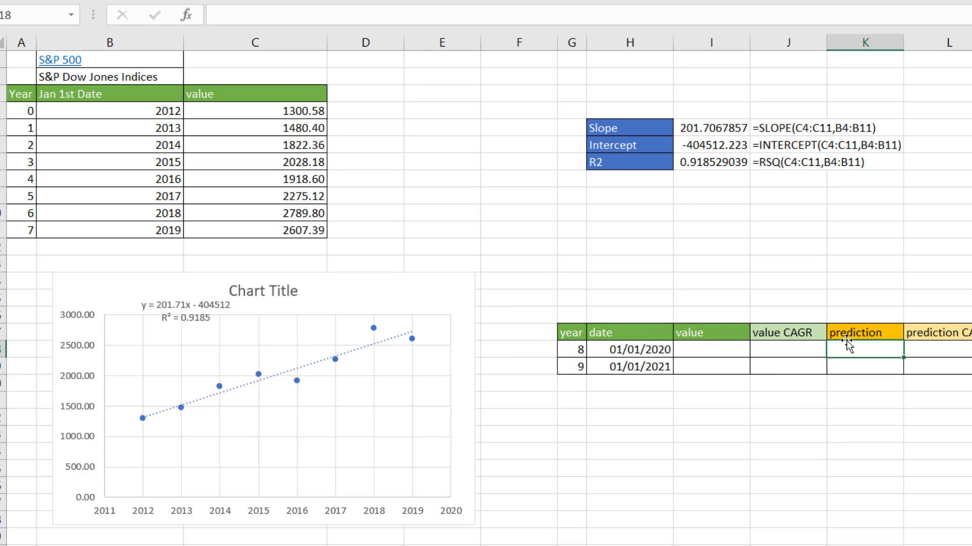
click(626, 349)
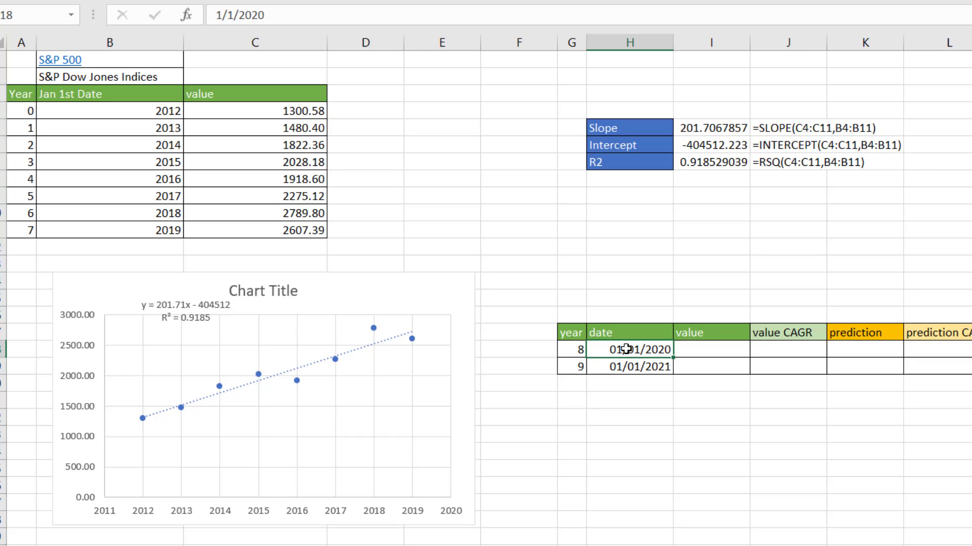
text(2020)
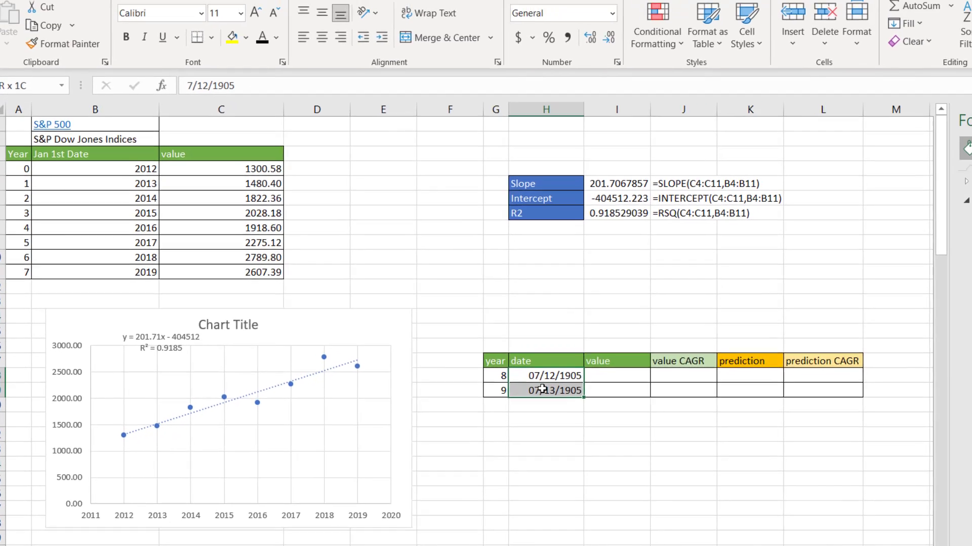
click(582, 13)
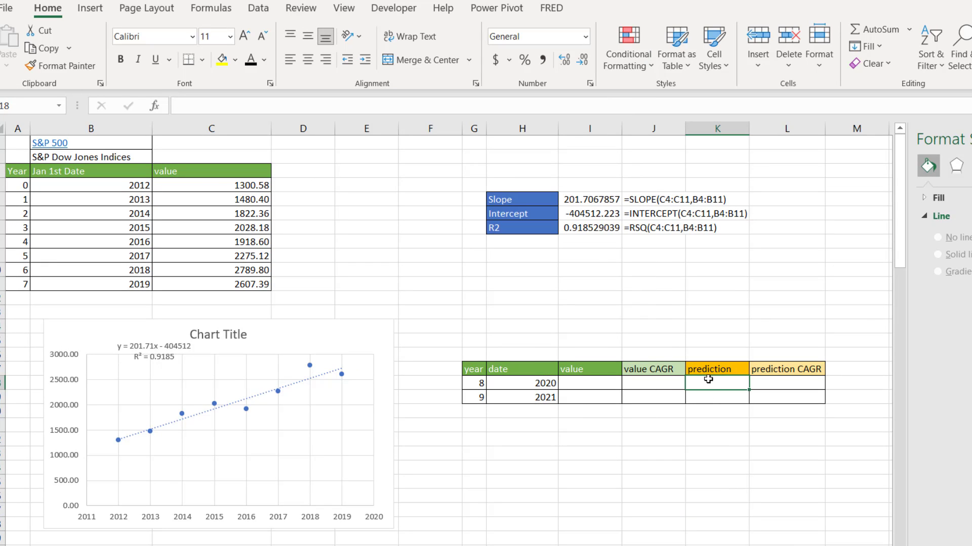
mouse_move(160, 351)
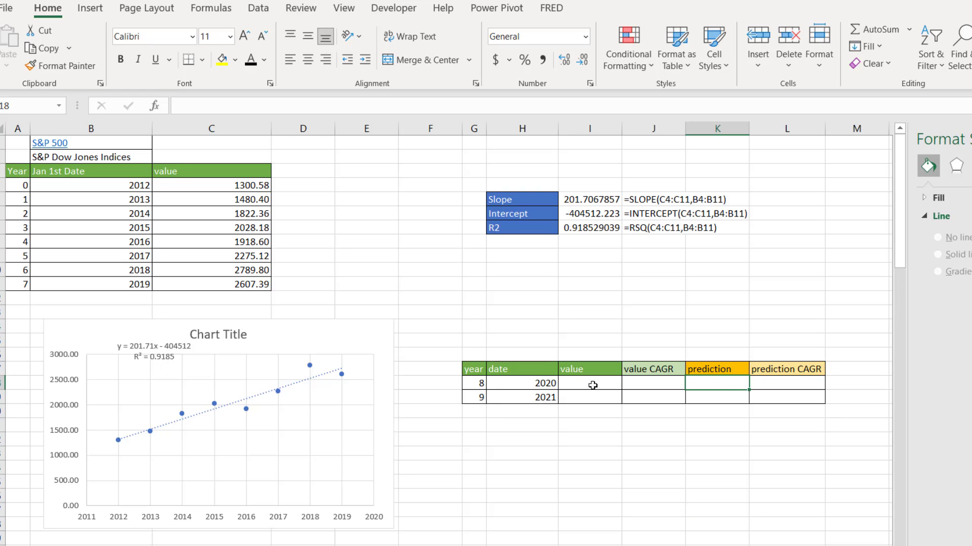
mouse_move(826, 417)
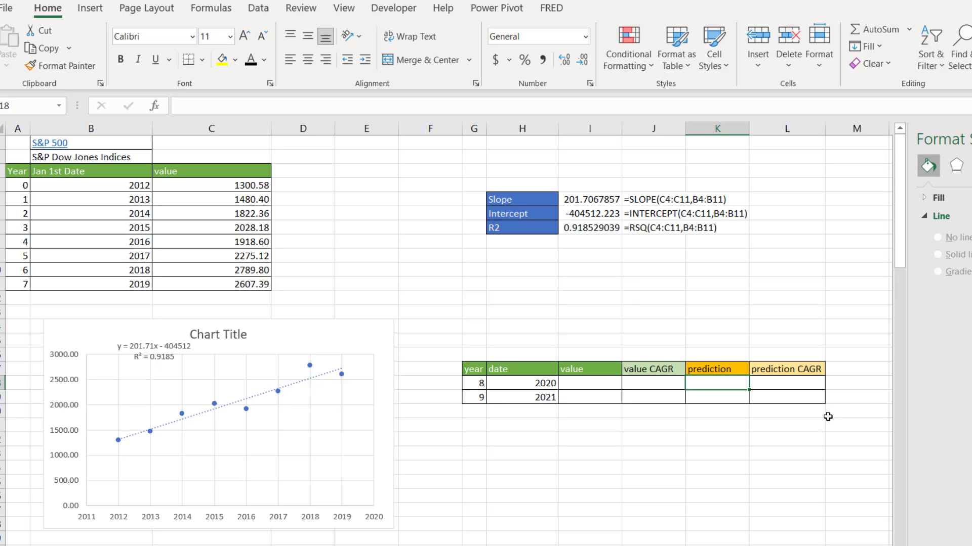
- Enter =201.71*year-404512 forecasts for 2020 (2942.2) and 2021 (3143.91)
text(=2)
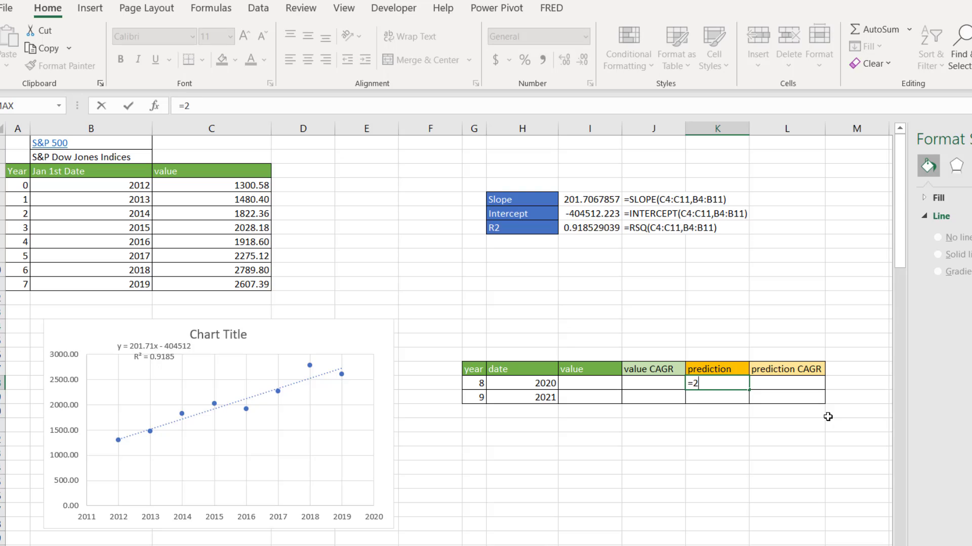
text(01.)
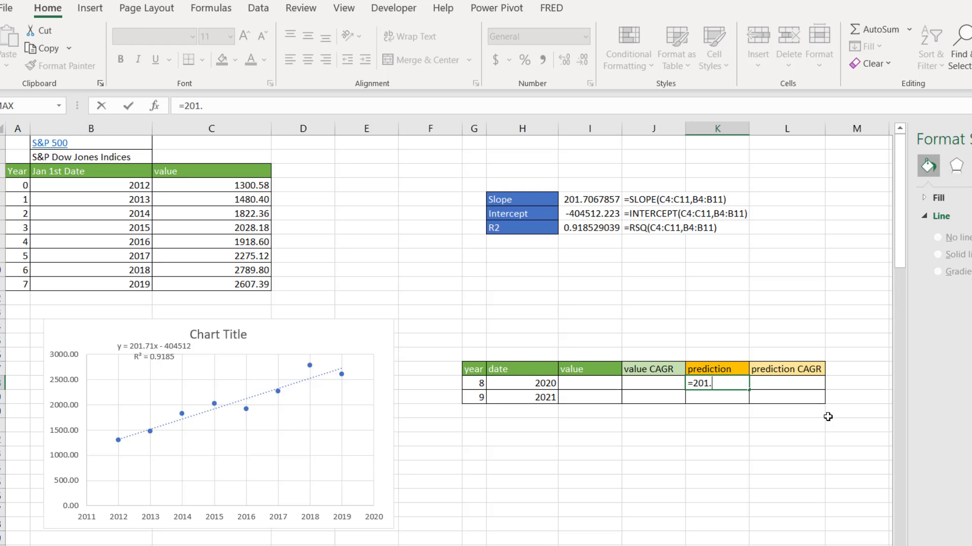
text(71*)
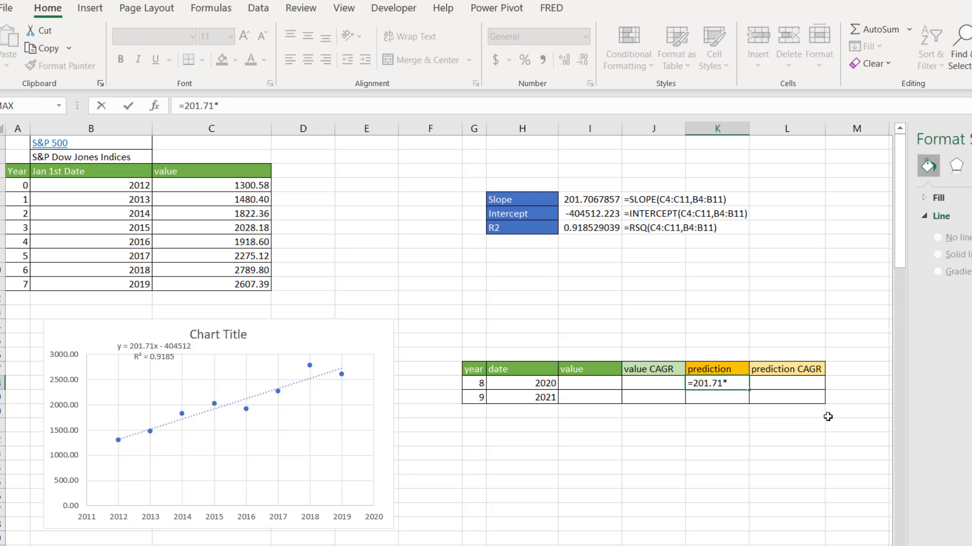
click(521, 383)
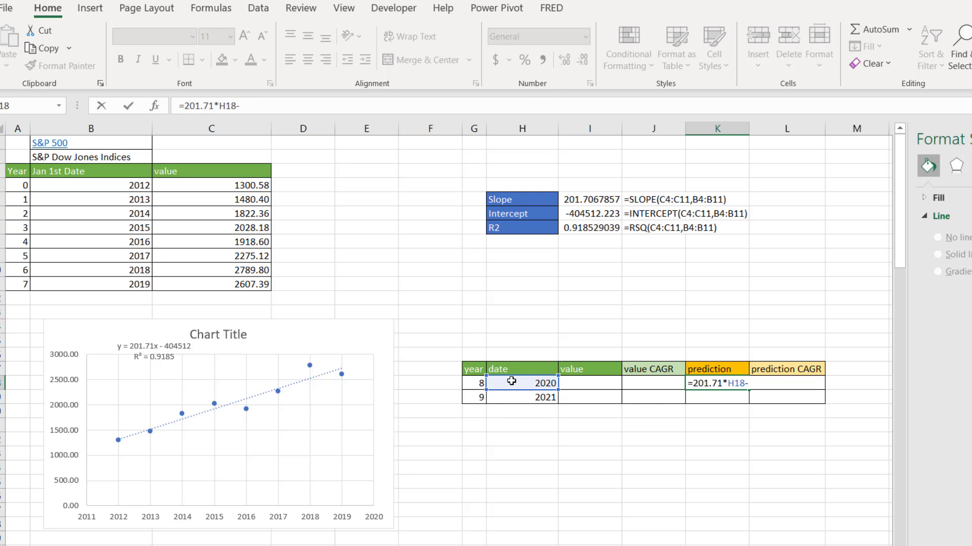
text(404512)
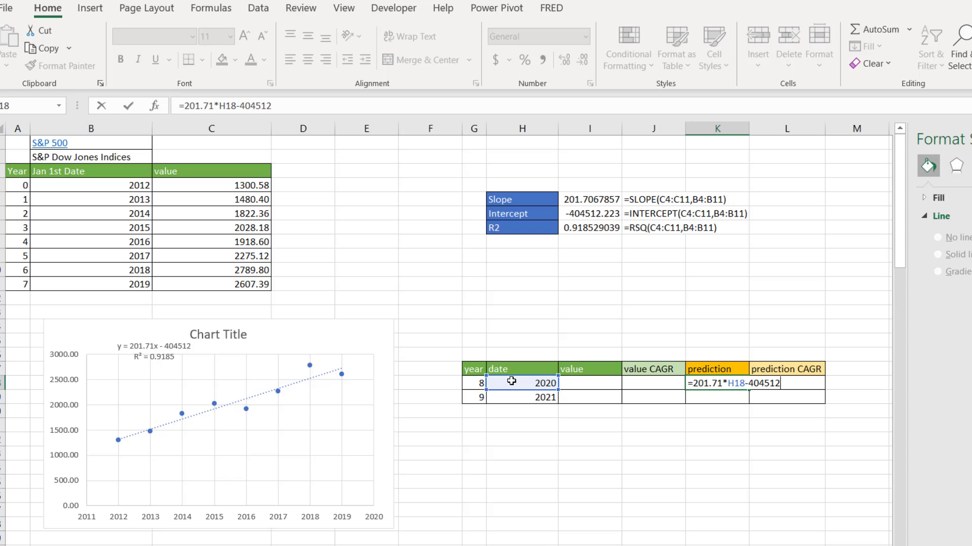
key(Return)
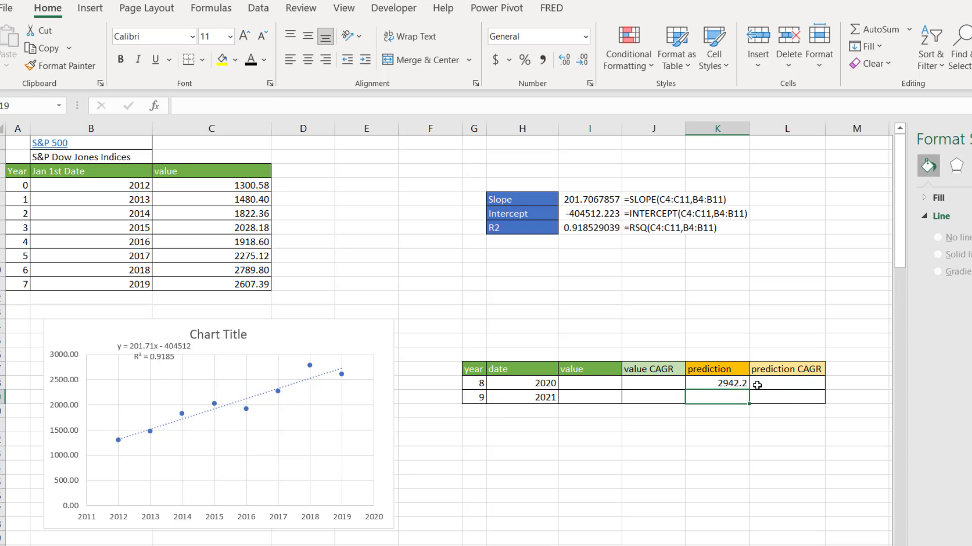
mouse_move(714, 383)
text(=201.71*H19-404512)
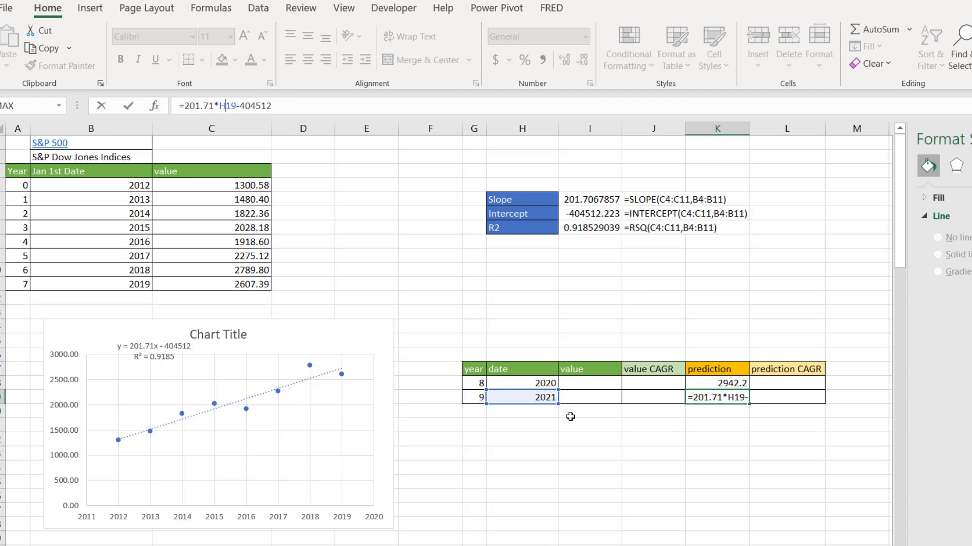
key(Return)
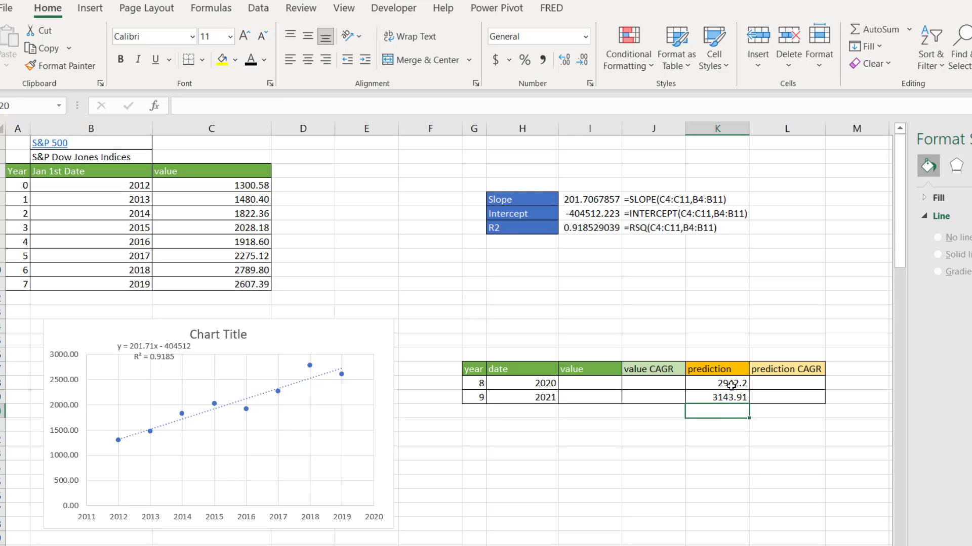
mouse_move(524, 383)
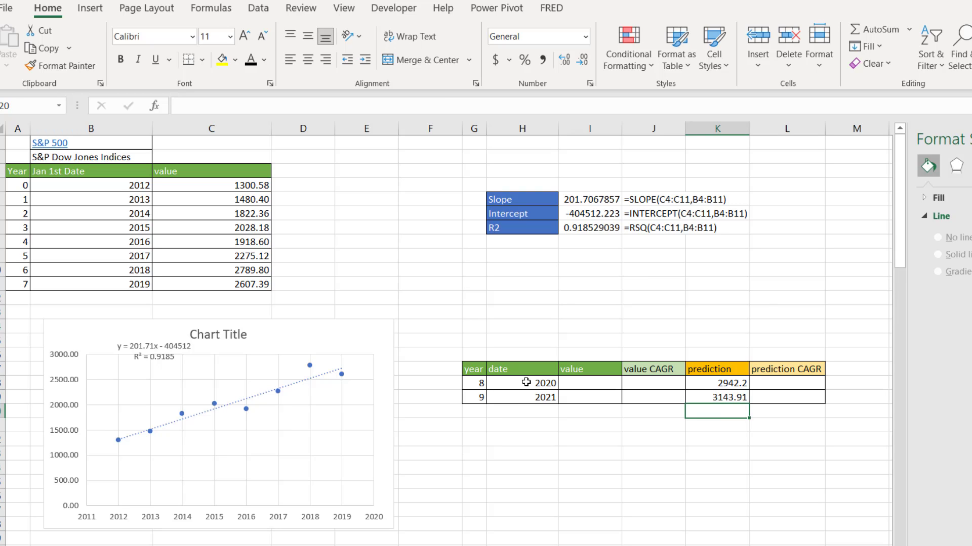
mouse_move(527, 397)
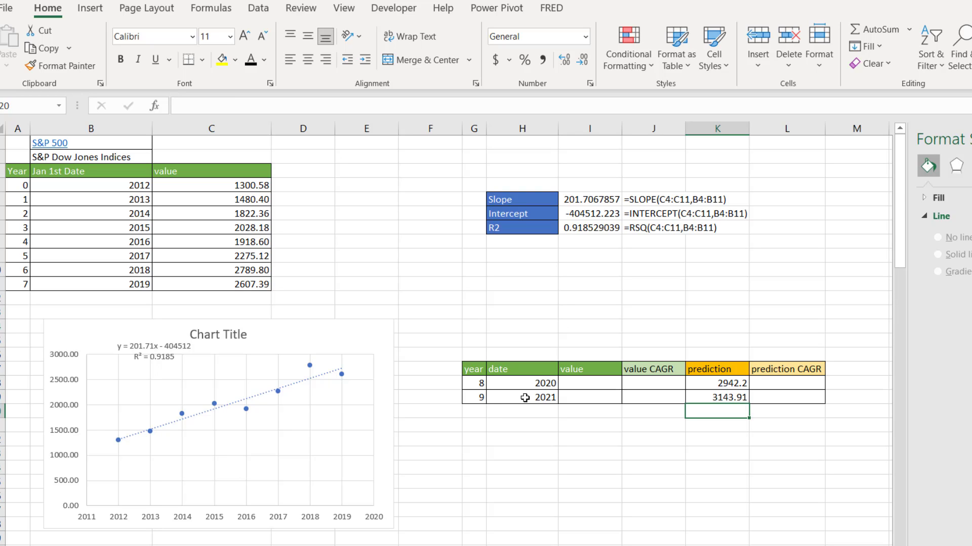
mouse_move(154, 355)
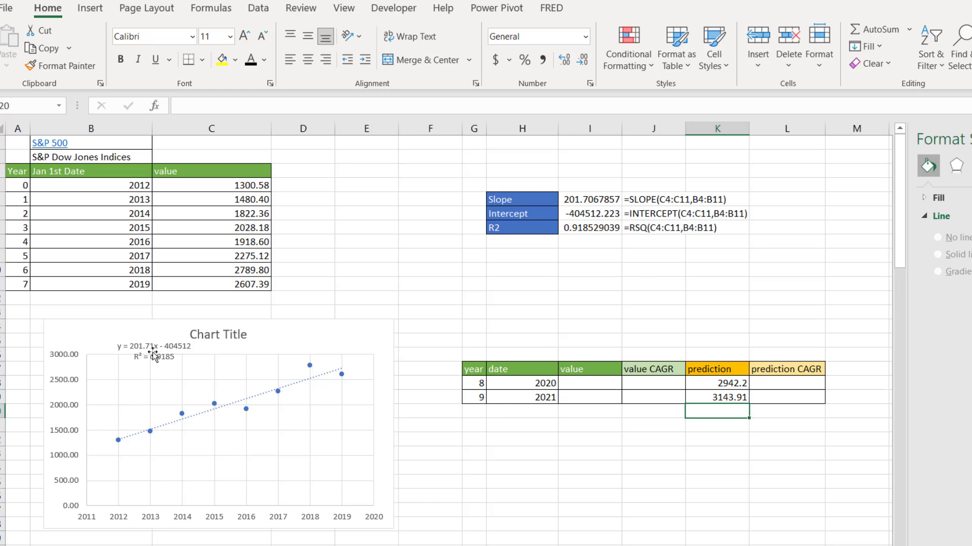
mouse_move(720, 383)
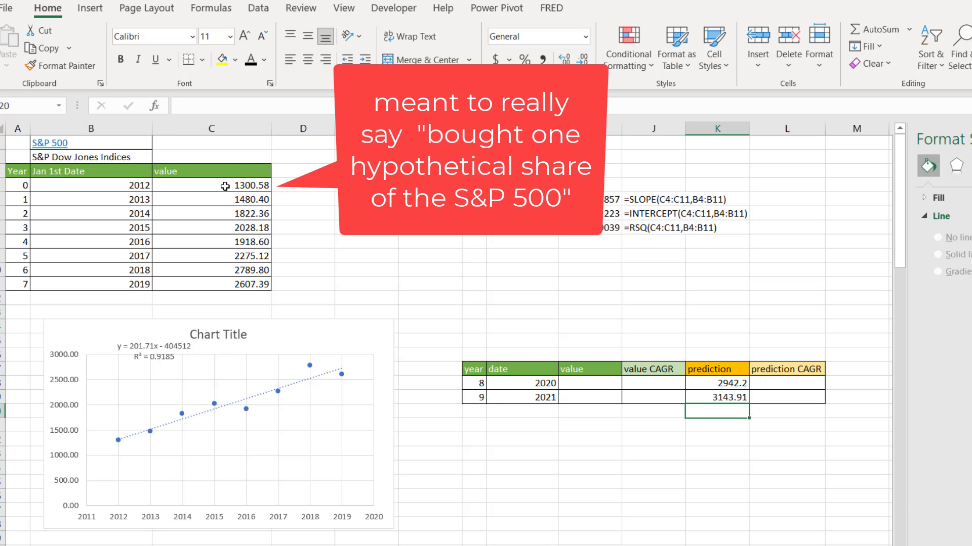
mouse_move(762, 385)
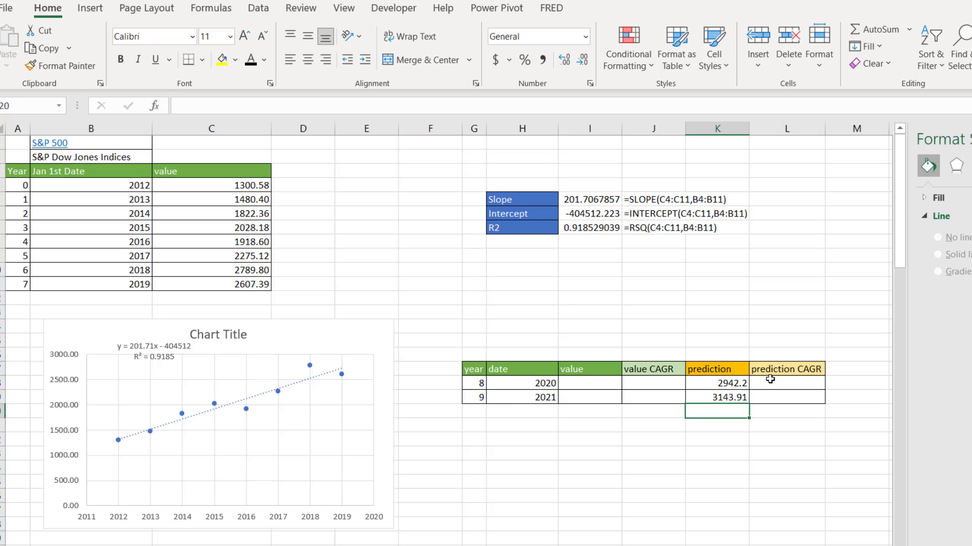
- Enter =RRI(8,C4,K18) in the 2020 prediction CAGR cell, showing 11%
click(786, 384)
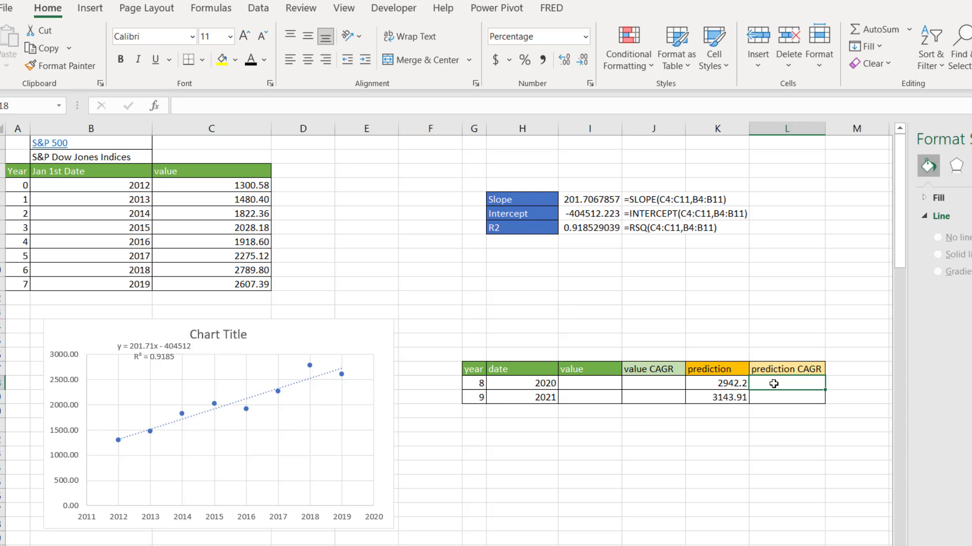
text(=)
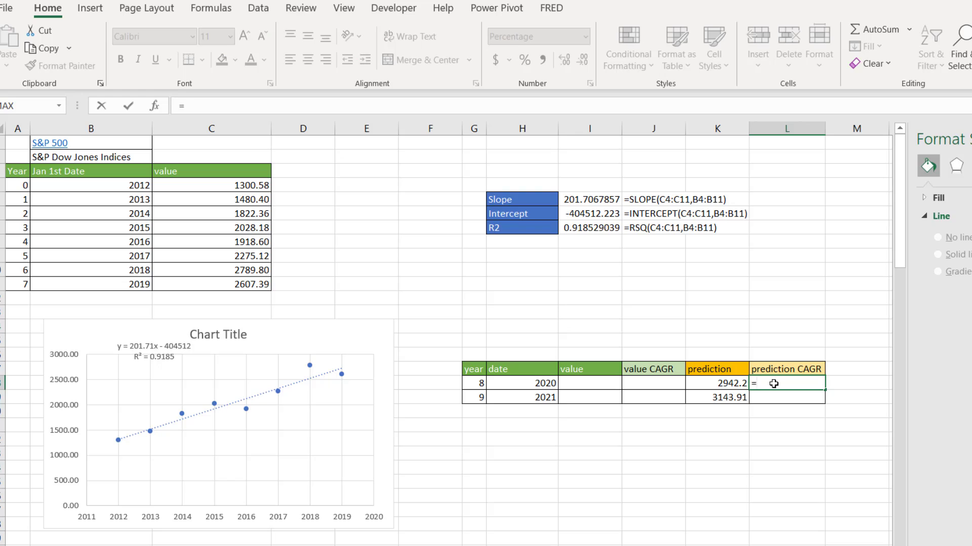
text(RRI()
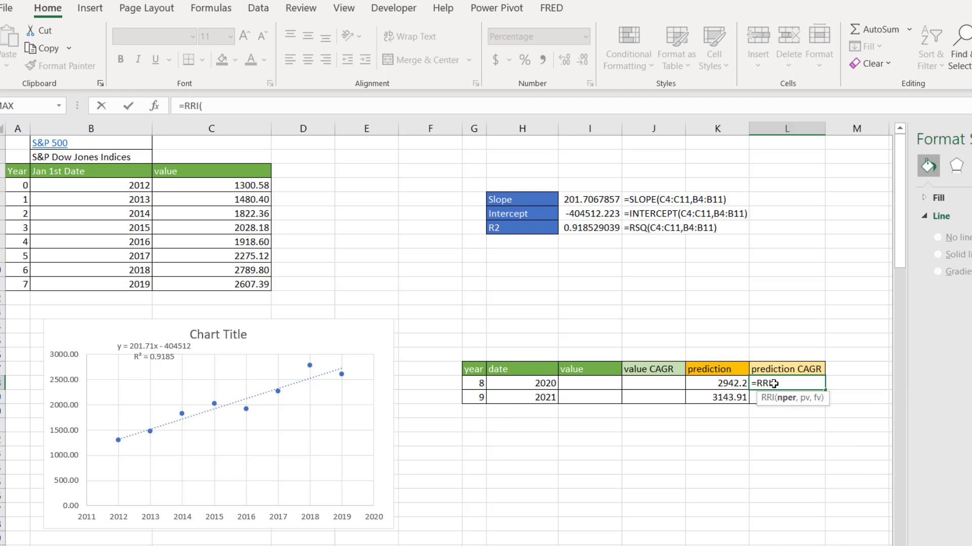
mouse_move(787, 406)
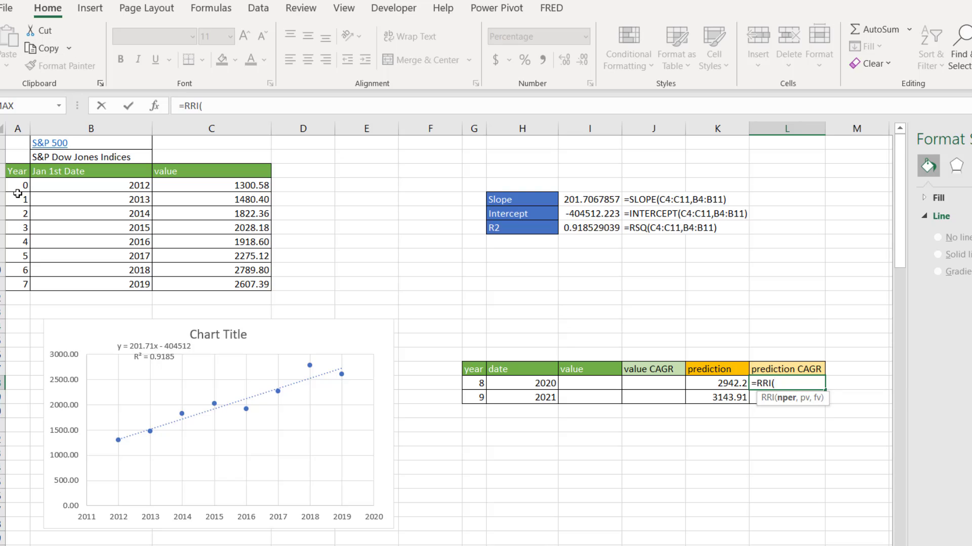
mouse_move(475, 384)
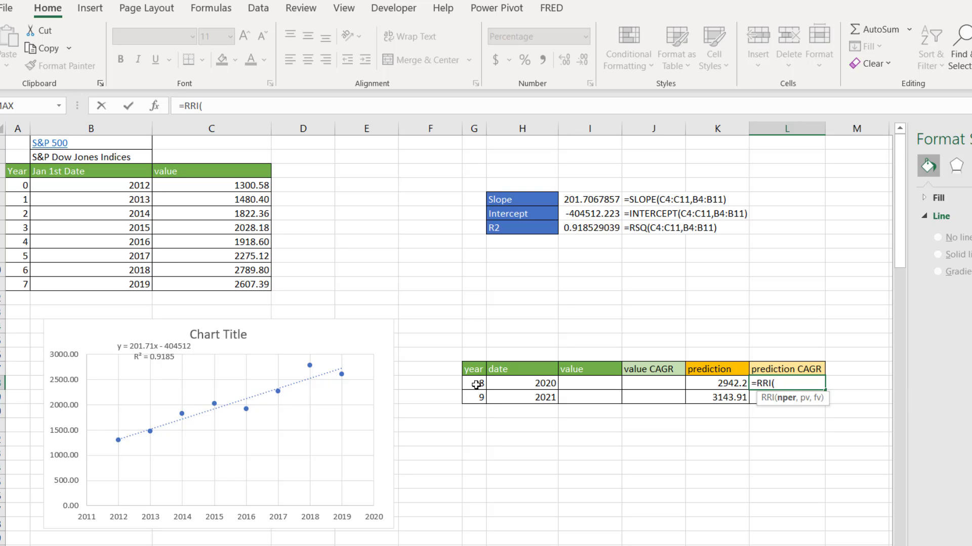
text(8)
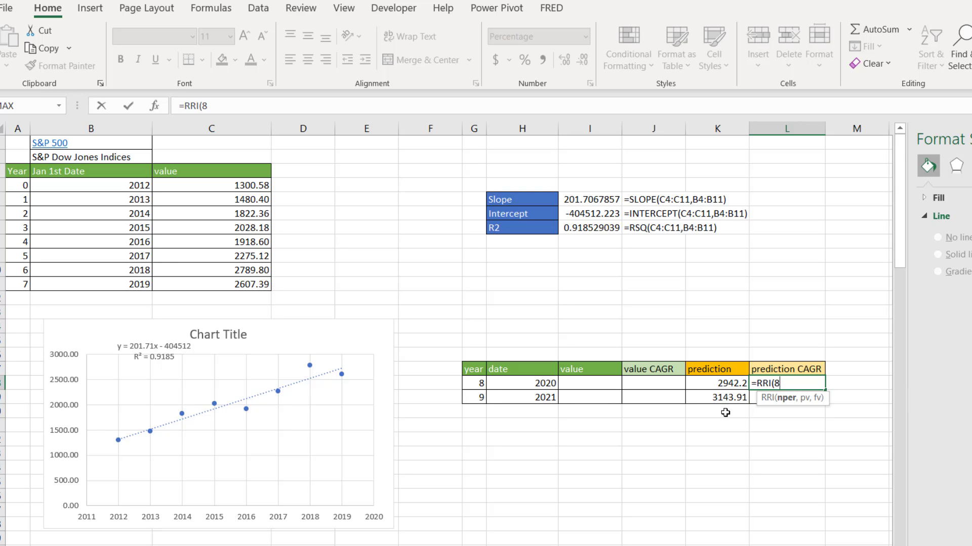
text(,)
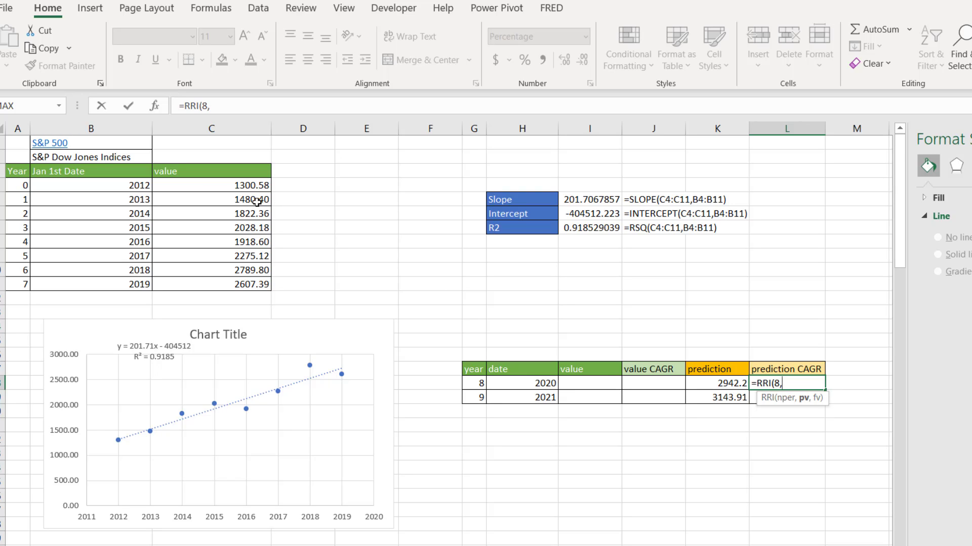
click(212, 185)
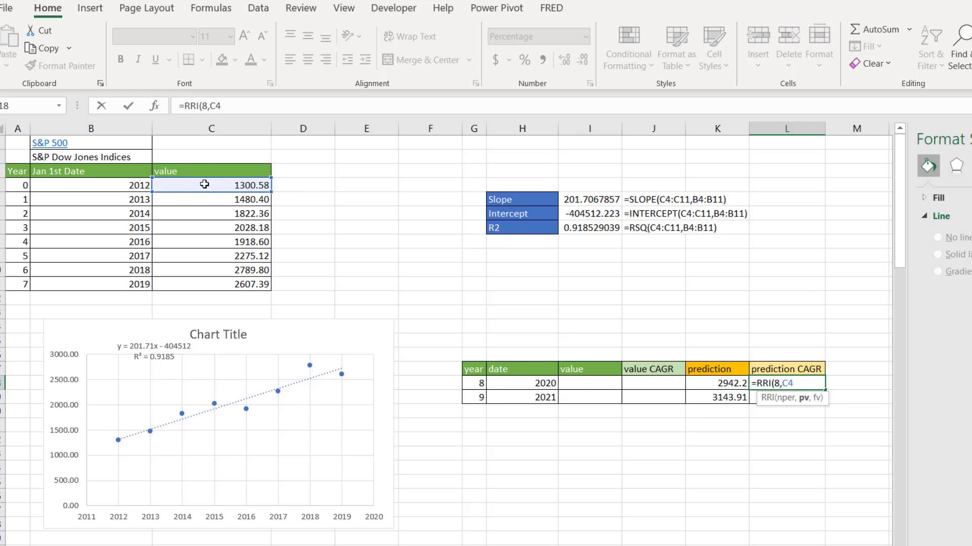
text(,)
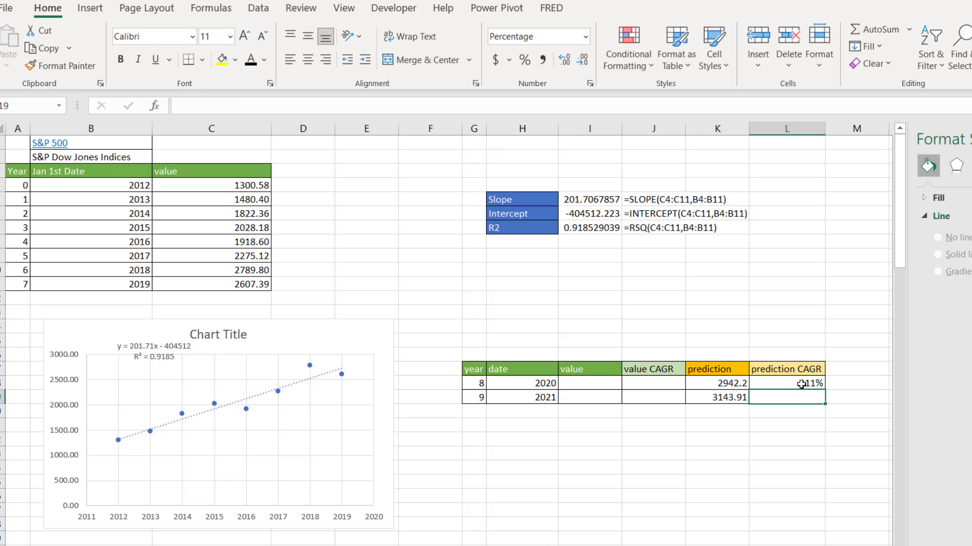
click(787, 383)
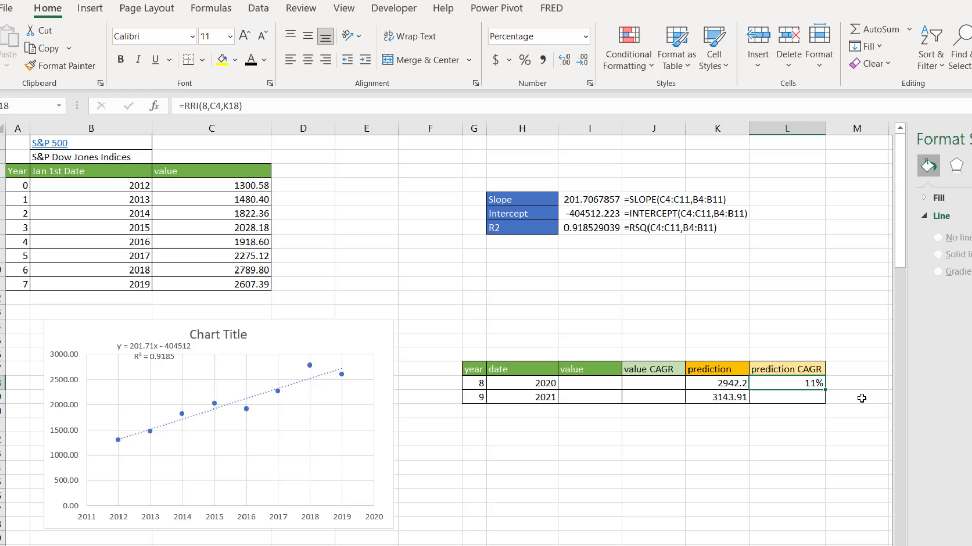
- Enter =RRI(9, C4, K19) in L19 for a 10% 2021 prediction CAGR
click(787, 397)
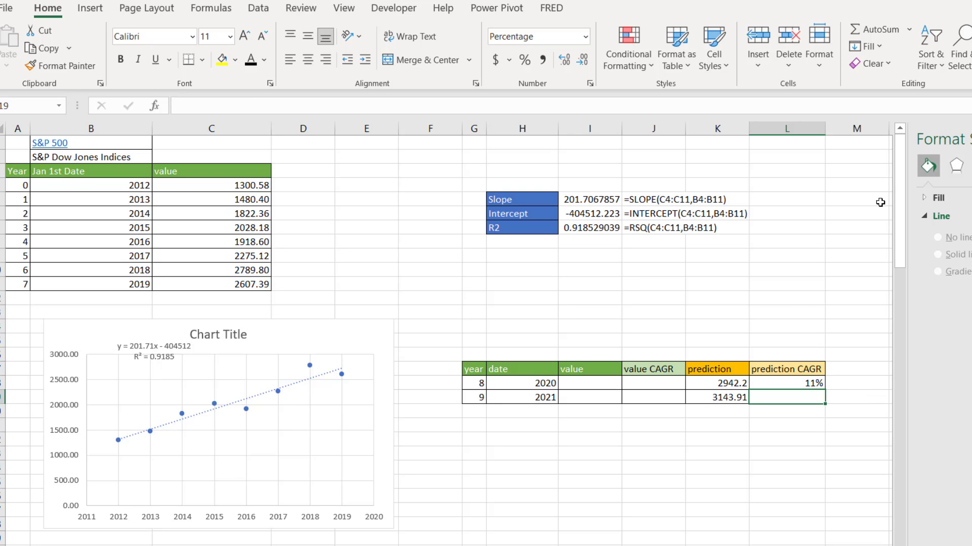
text(=RRI()
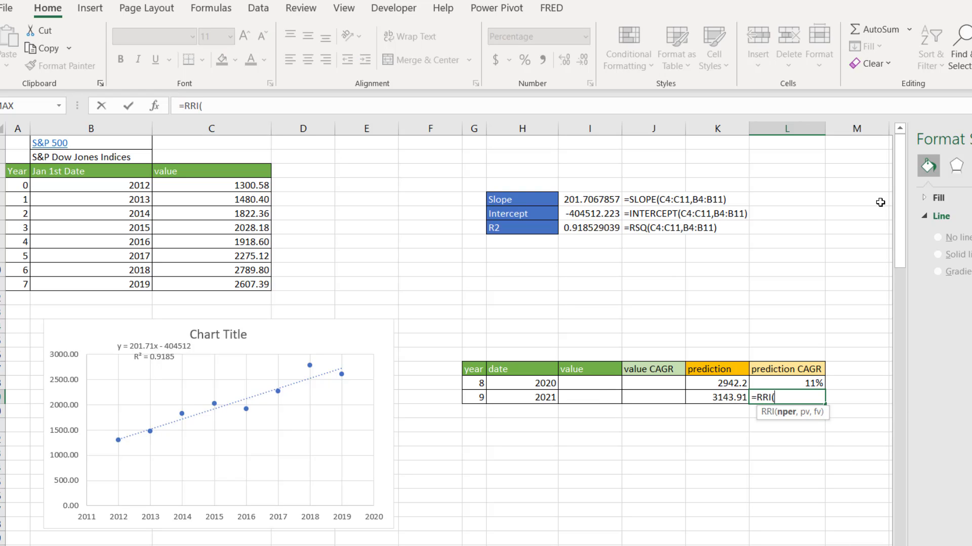
text(9)
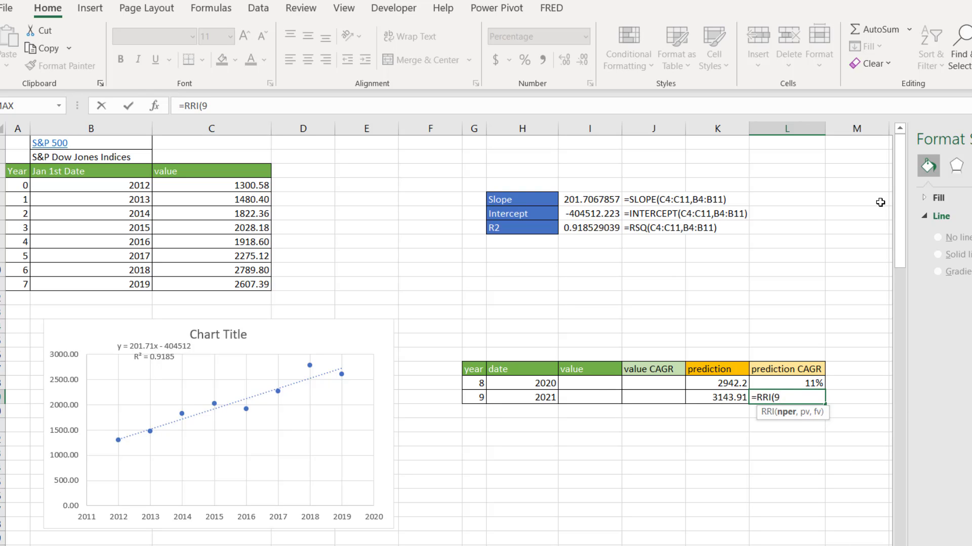
text(,)
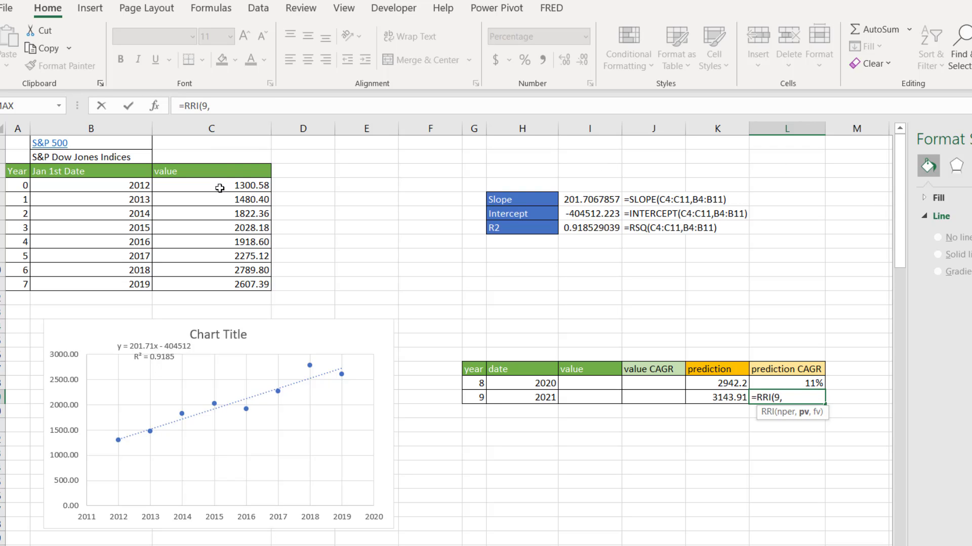
click(210, 184)
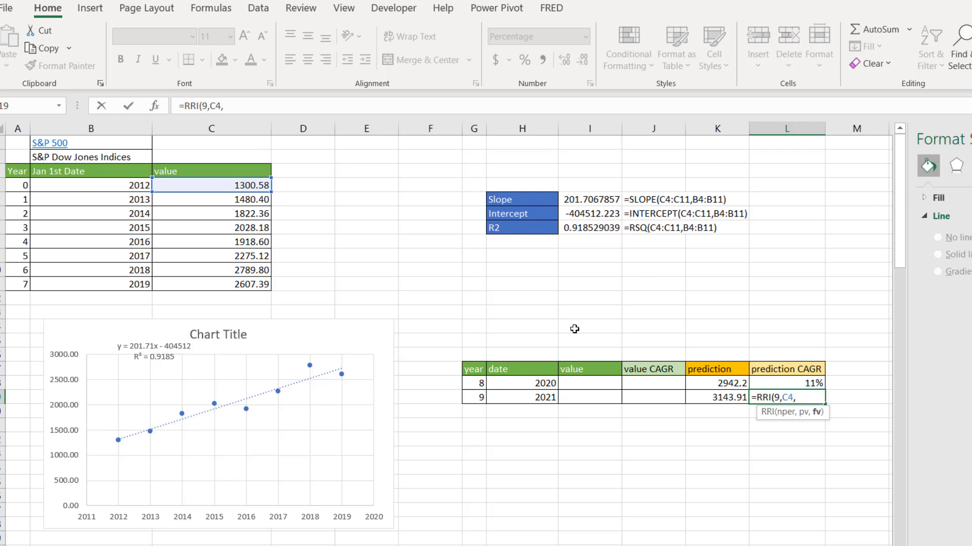
key(Return)
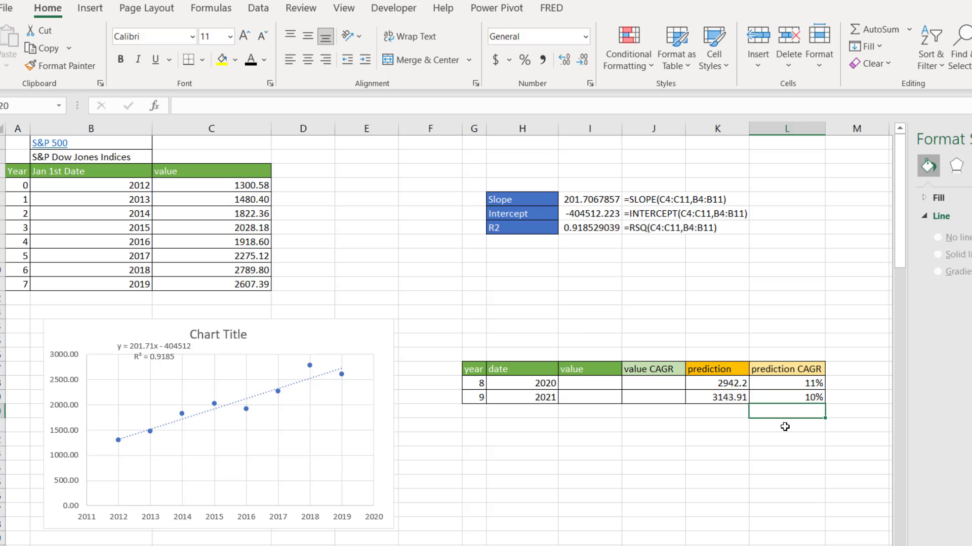
mouse_move(841, 434)
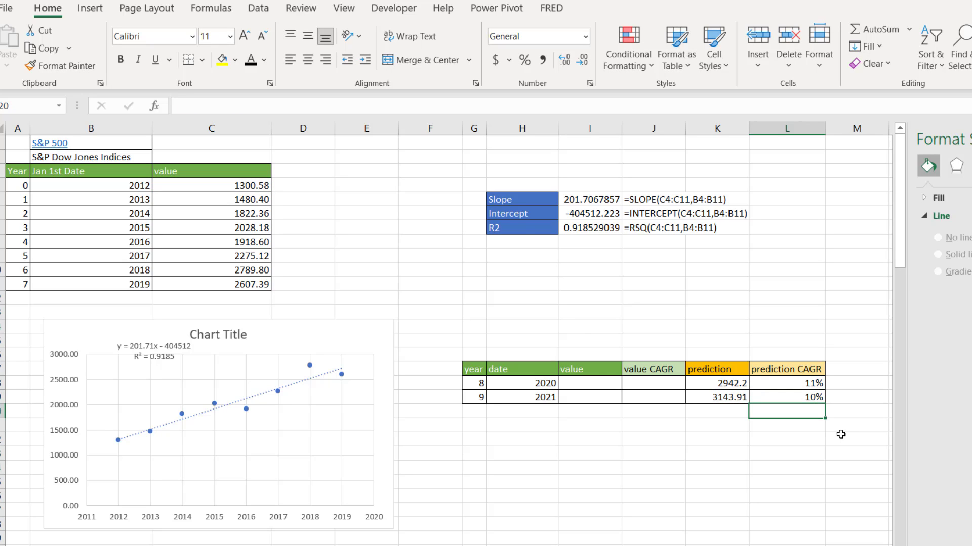
mouse_move(597, 382)
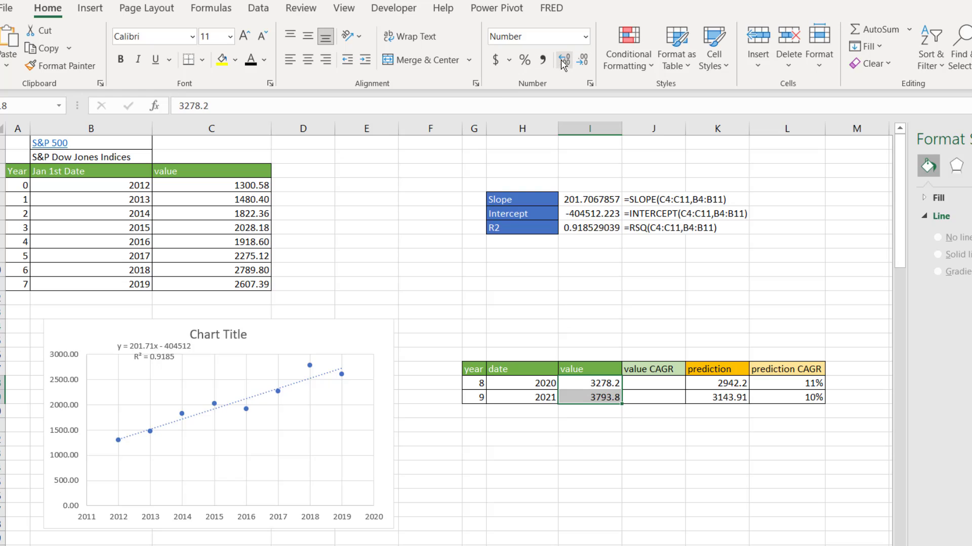
- Show the actual 2020 and 2021 values (3278.20, 3793.75) to two decimals
click(652, 384)
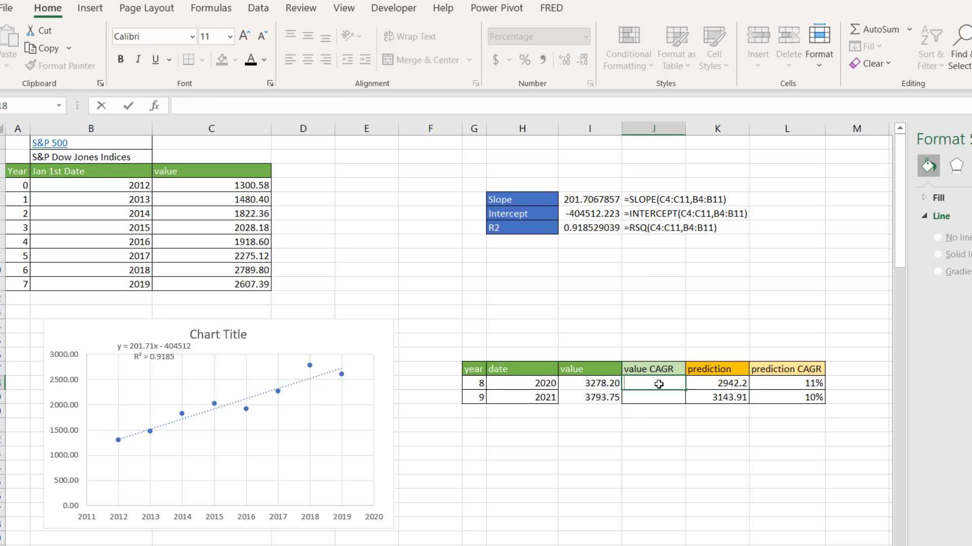
- Enter RRI formulas from the 2012 value for 2020 and 2021 value CAGRs (12%, 13%)
text(=rri)
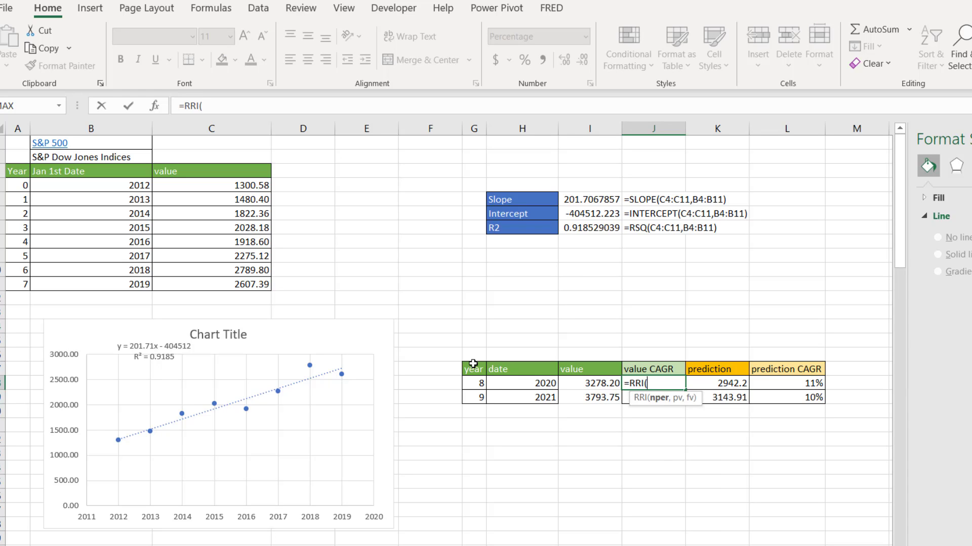
click(474, 383)
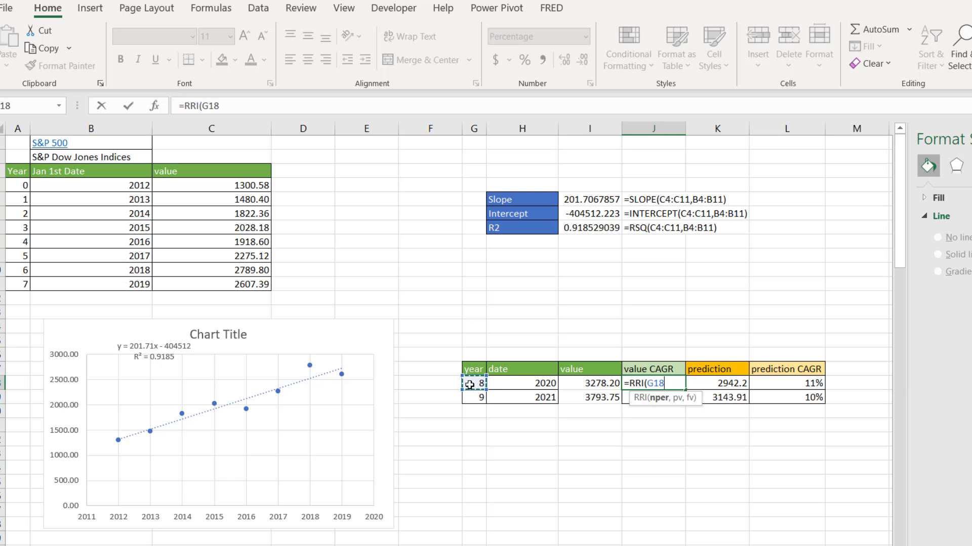
text(,)
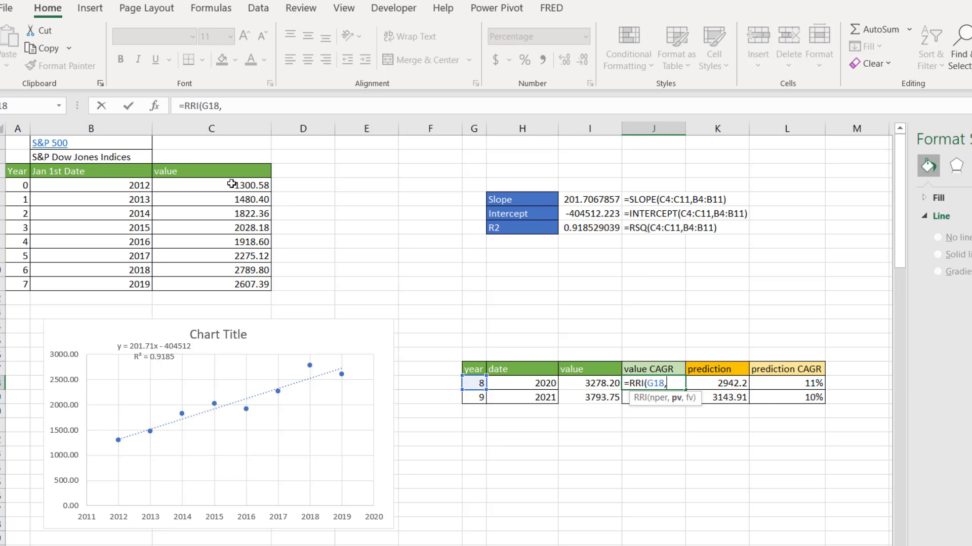
click(212, 185)
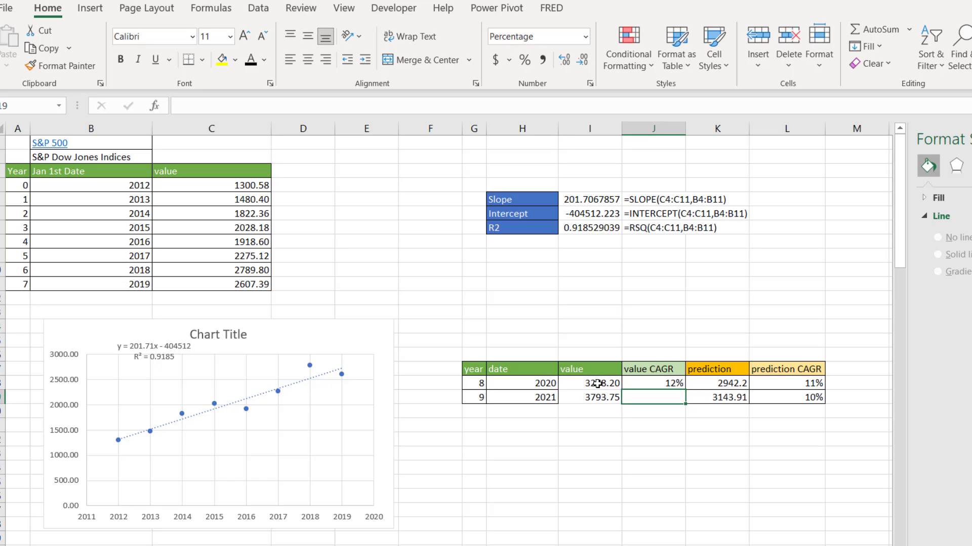
mouse_move(672, 394)
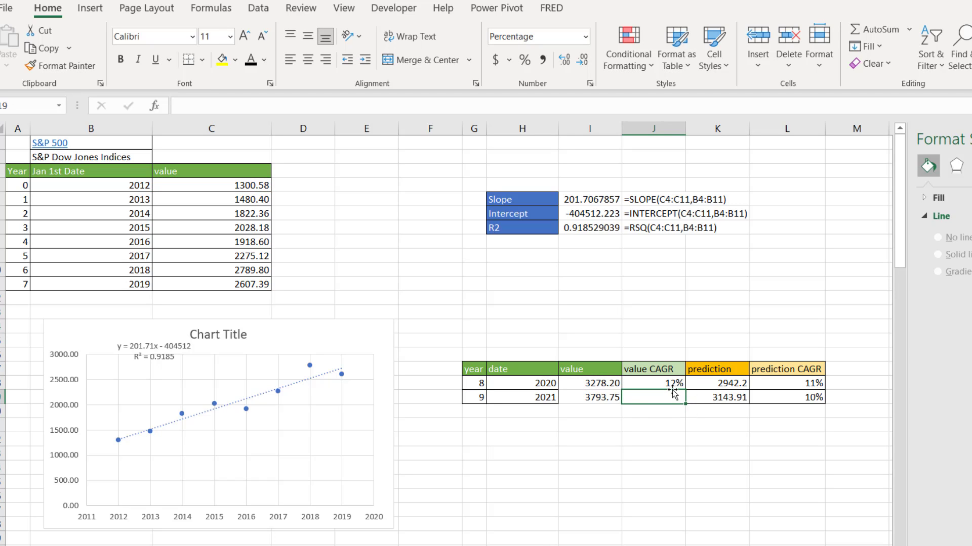
text(=RRI(G19,)
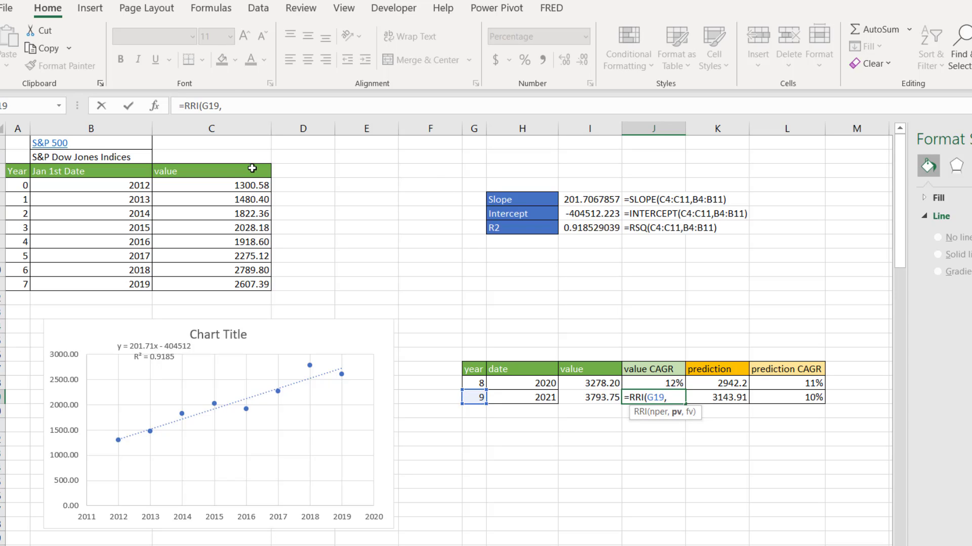
click(210, 185)
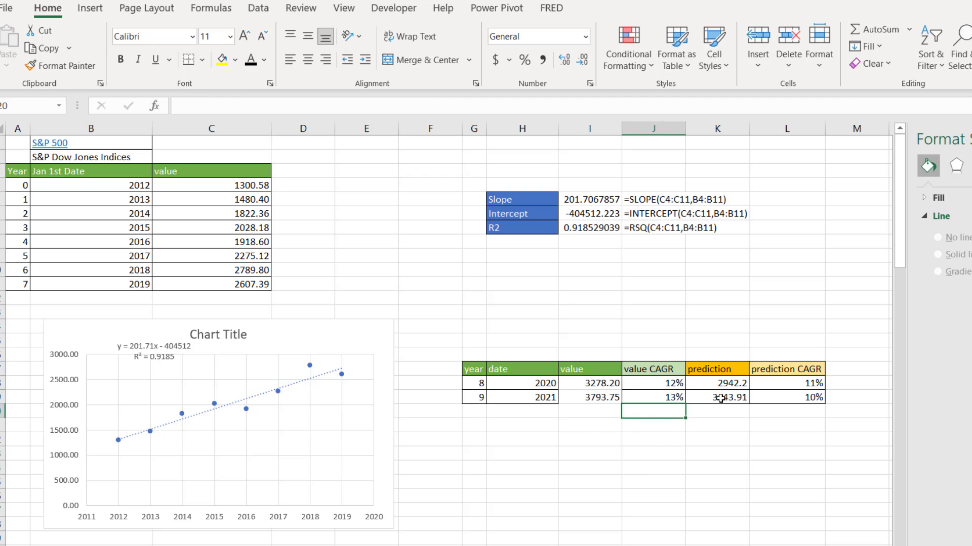
click(800, 381)
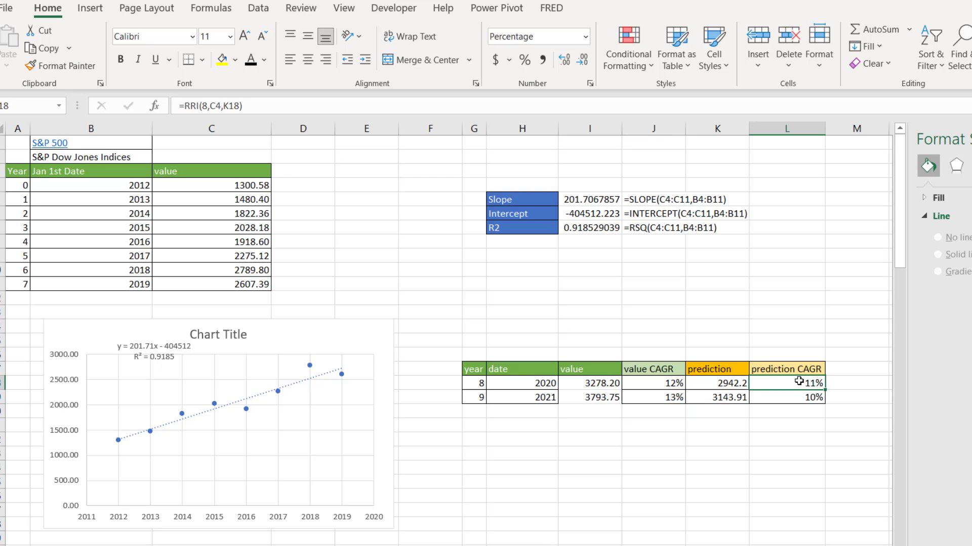
click(652, 383)
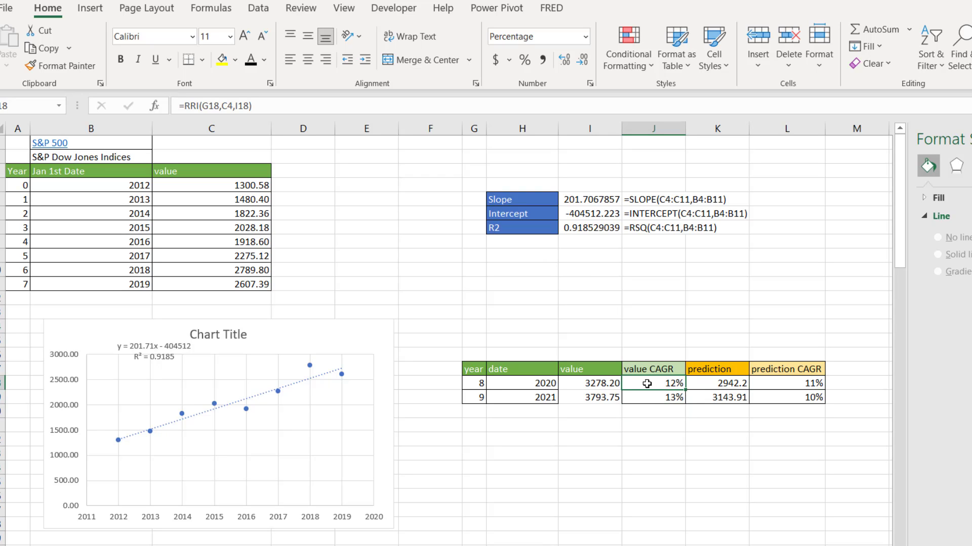
click(787, 398)
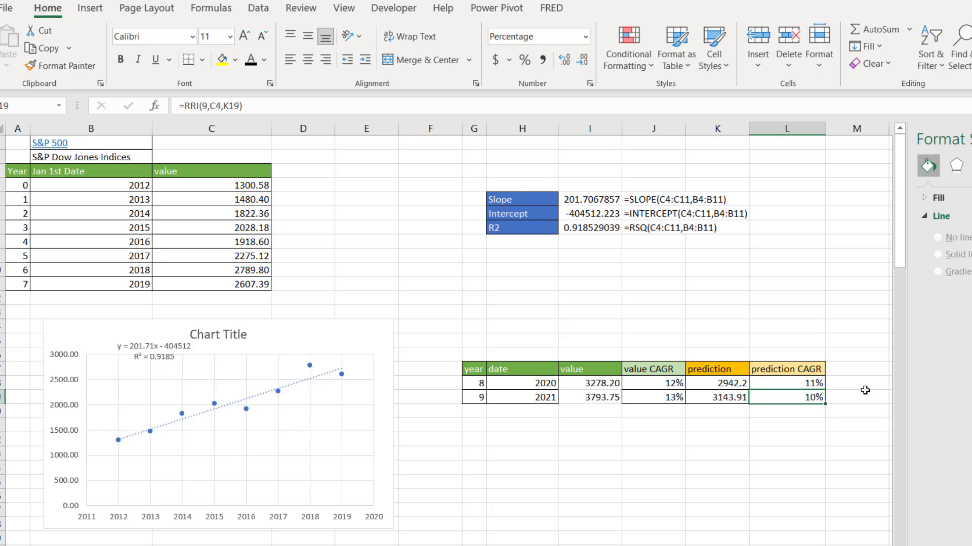
click(652, 397)
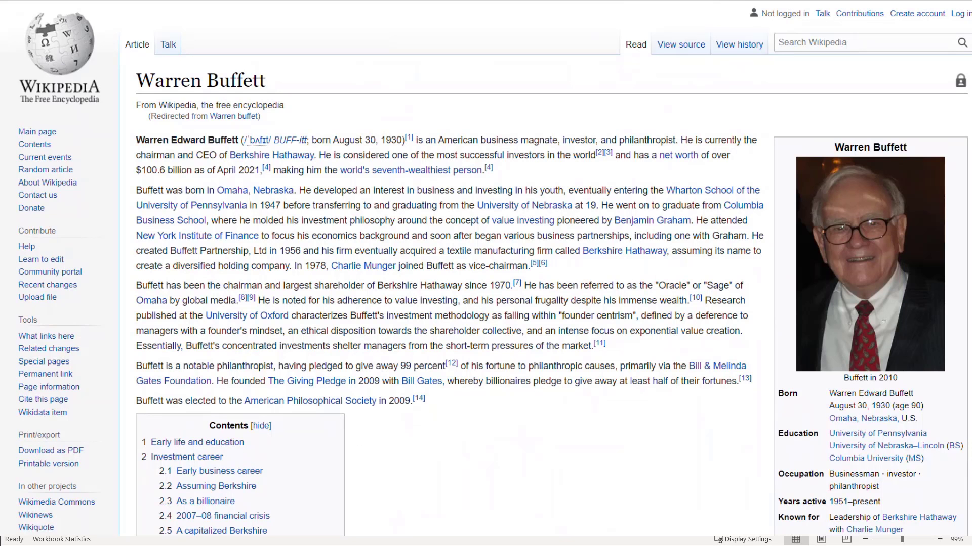
- Scroll the Warren Buffett article down to Investment philosophy and index funds
scroll(down, 3)
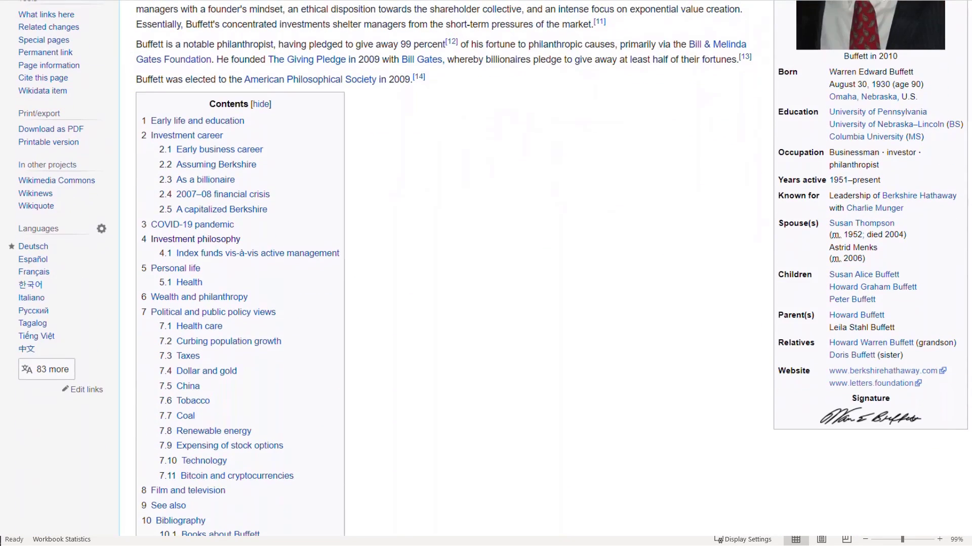
scroll(down, 3)
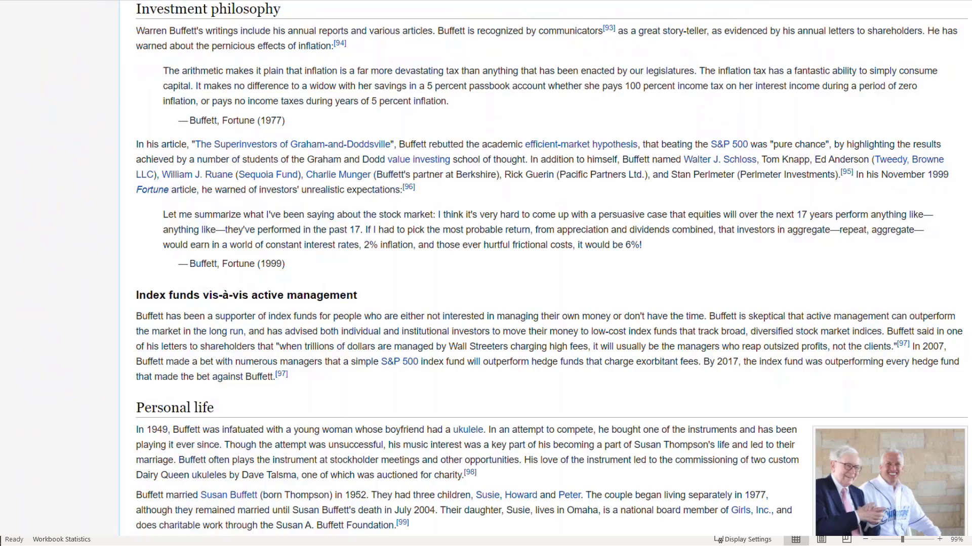